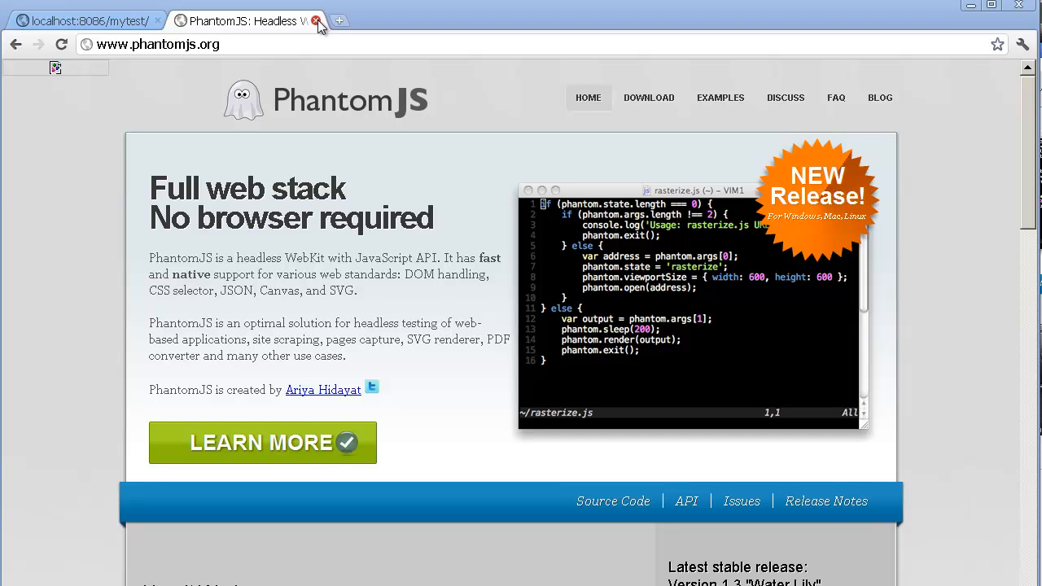
Step: Close the PhantomJS web page and run build\phantom, watching the scheduler tests pass
left_click(316, 20)
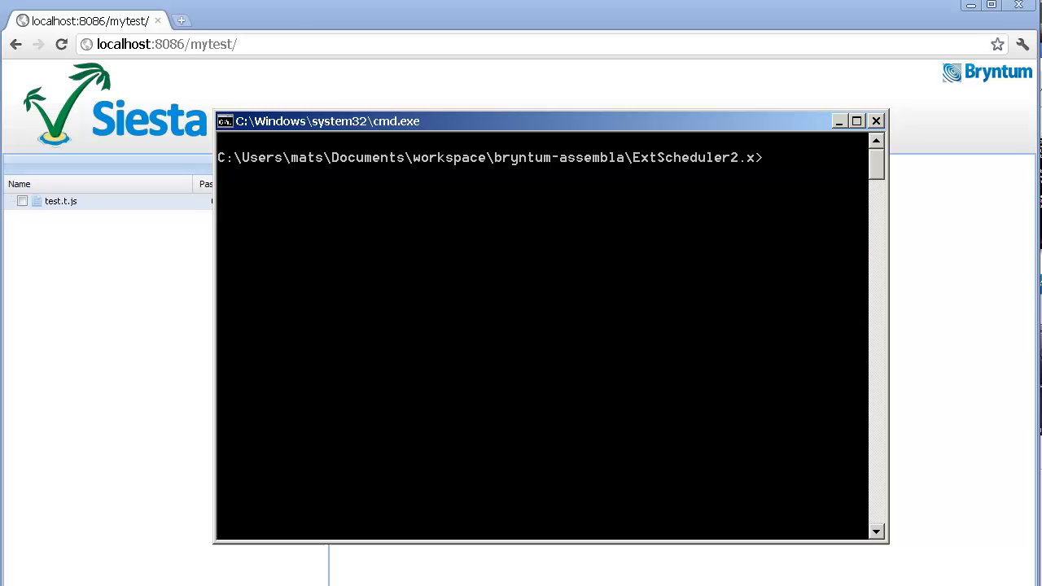
type("build\\phantom")
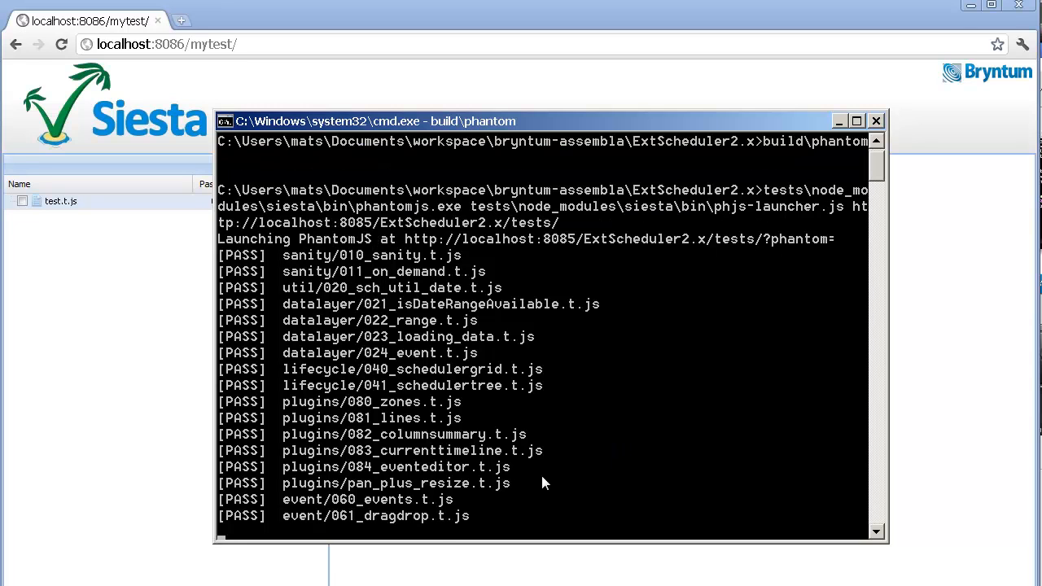
scroll("down", 3)
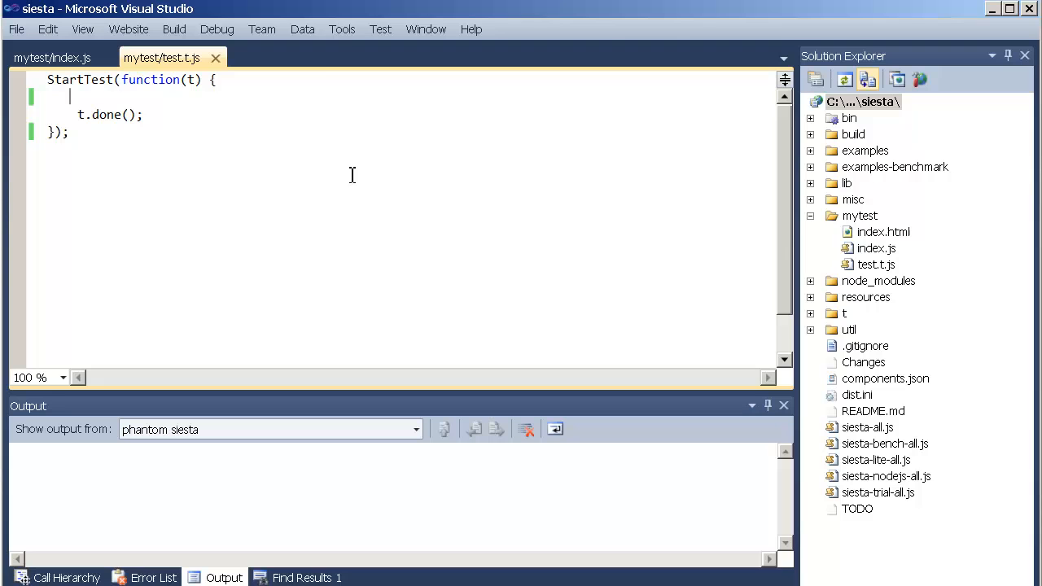
mouse_move(342, 30)
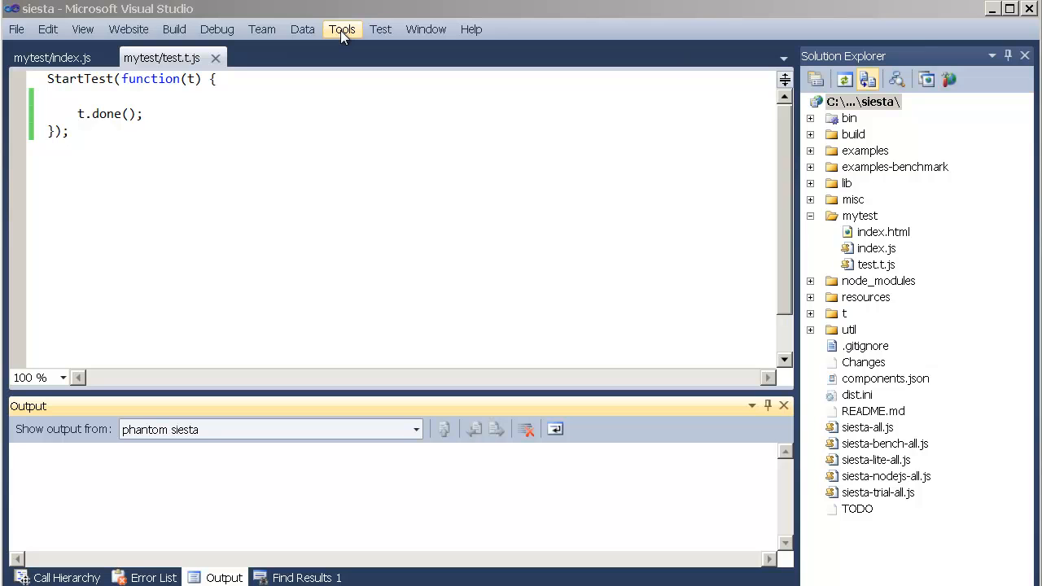
mouse_move(890, 259)
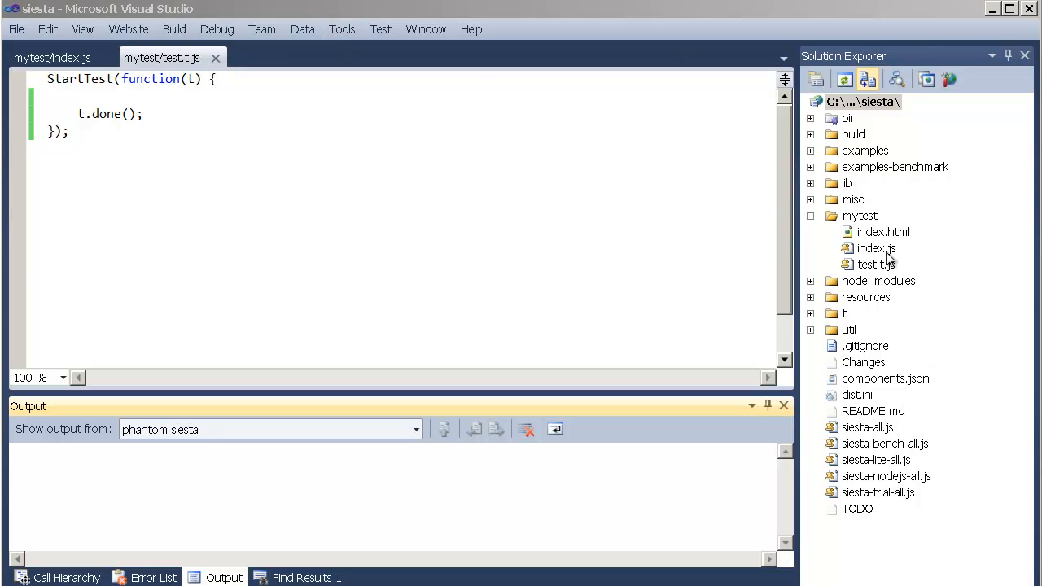
Step: In mytest/test.t.js, add t.fail('foo'); on the line before t.done()
left_click(860, 215)
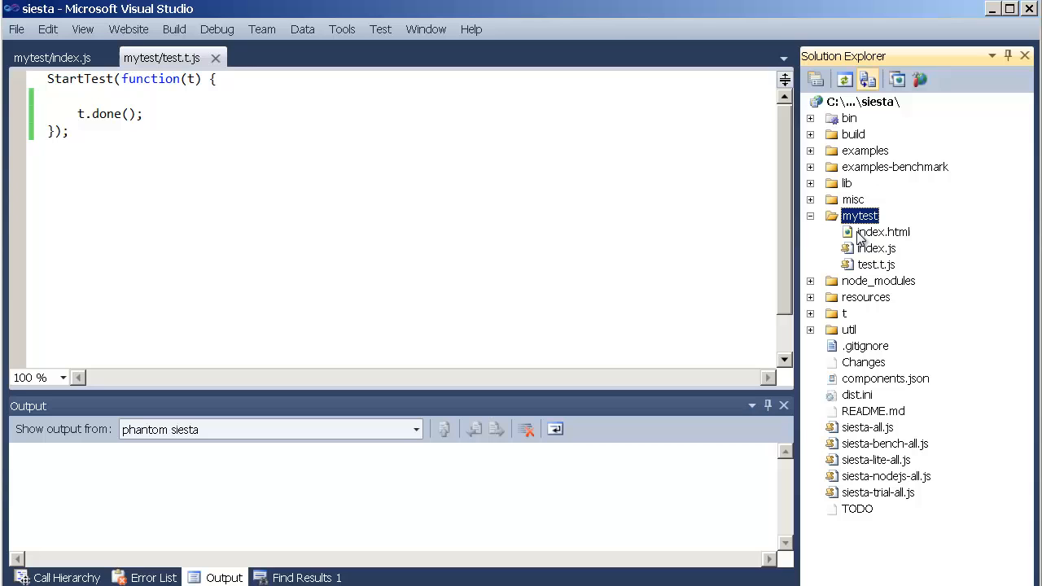
left_click(876, 264)
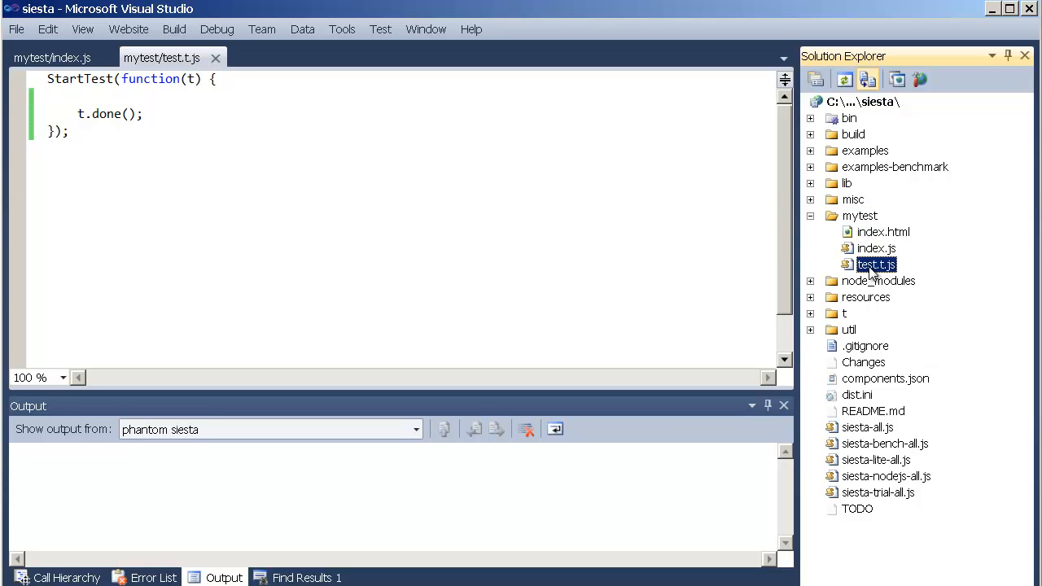
mouse_move(159, 102)
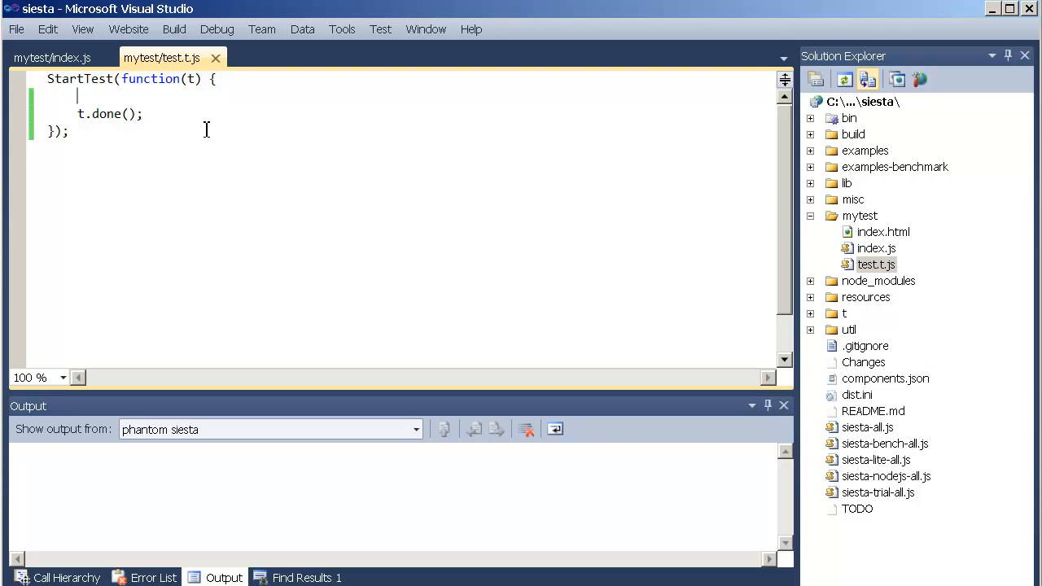
type("t.")
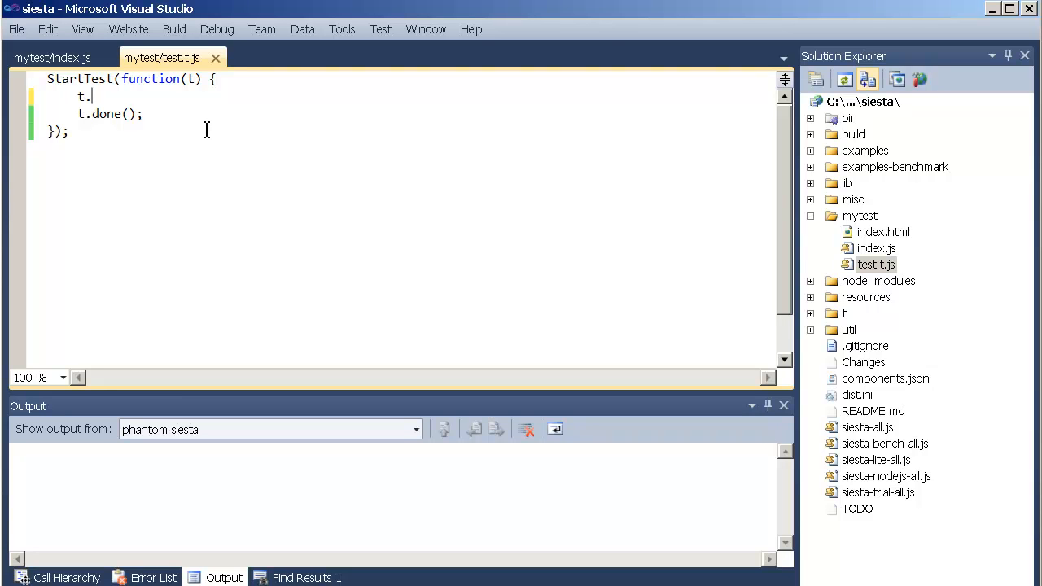
type("fail('foo');")
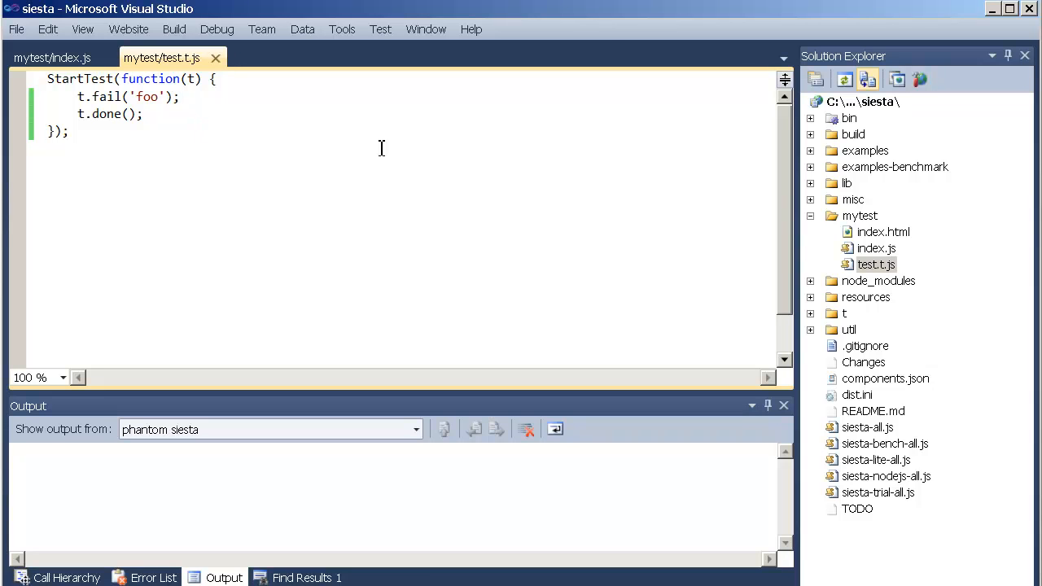
mouse_move(403, 155)
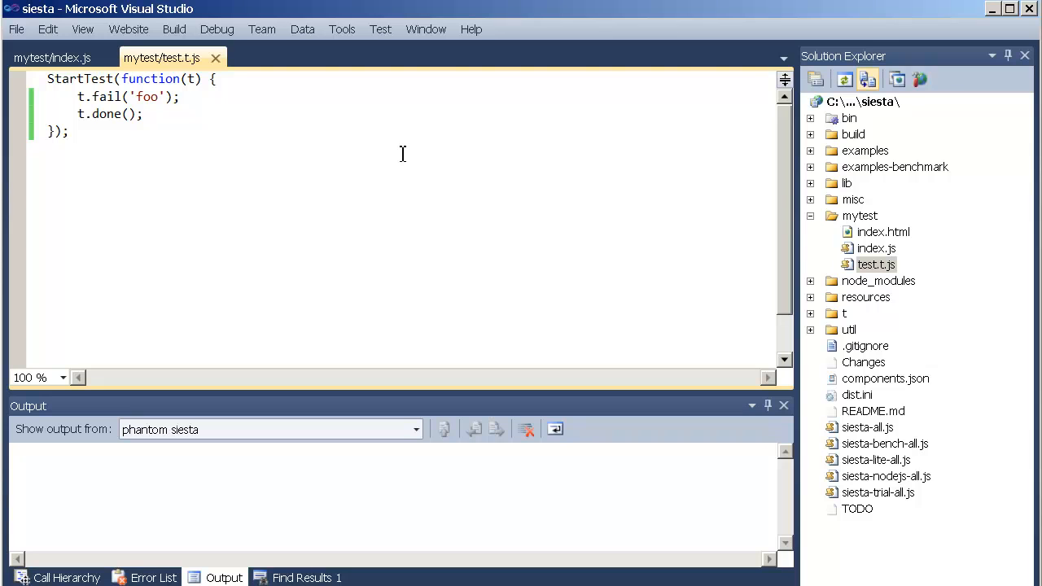
left_click(179, 96)
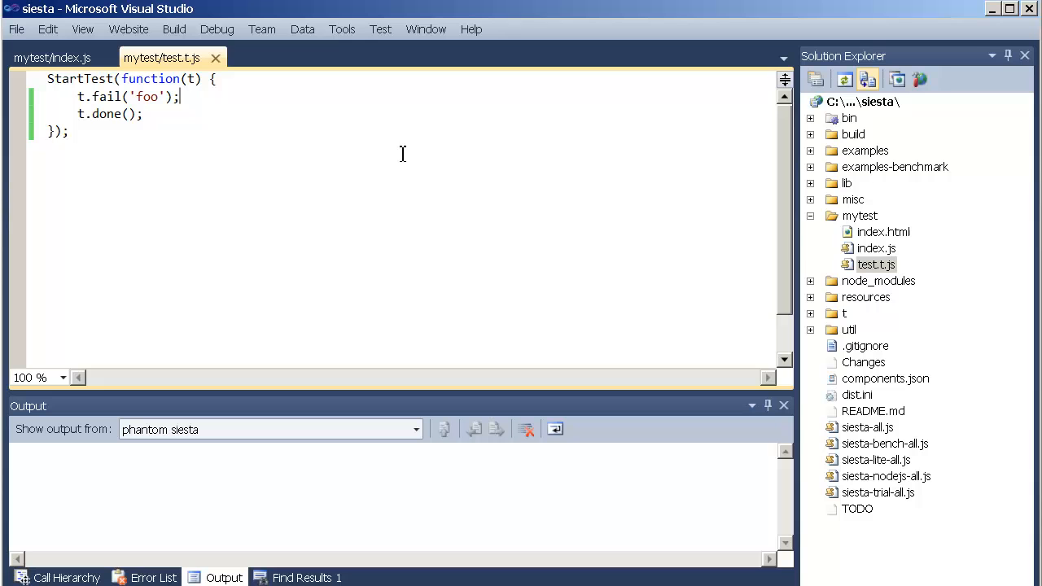
mouse_move(342, 29)
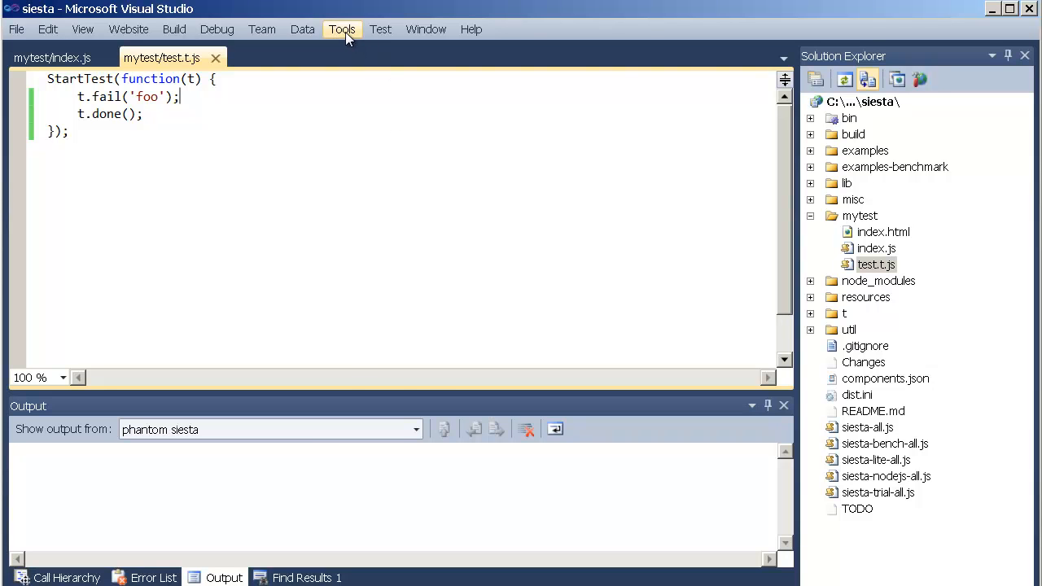
left_click(342, 30)
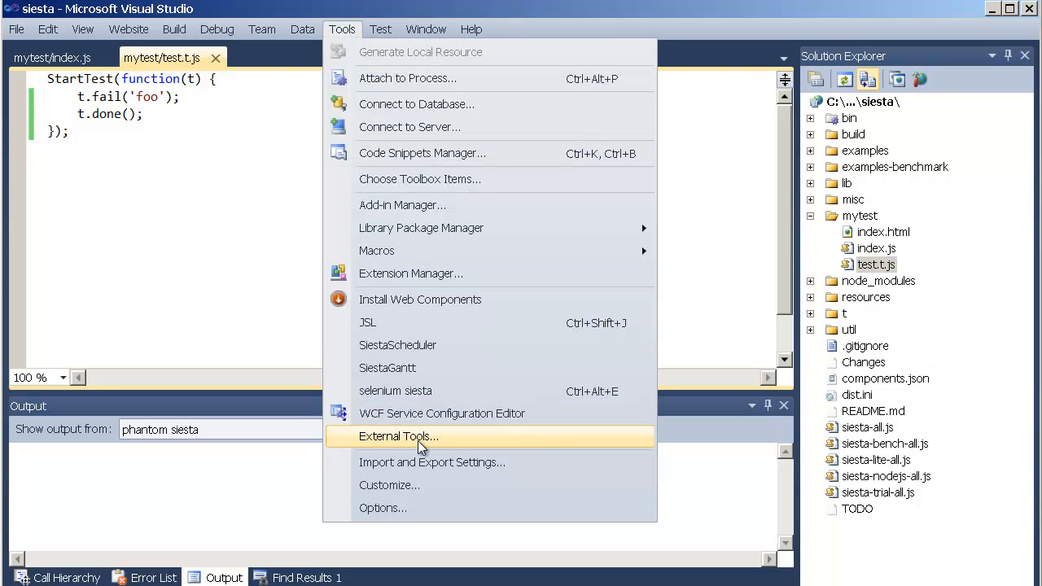
left_click(399, 435)
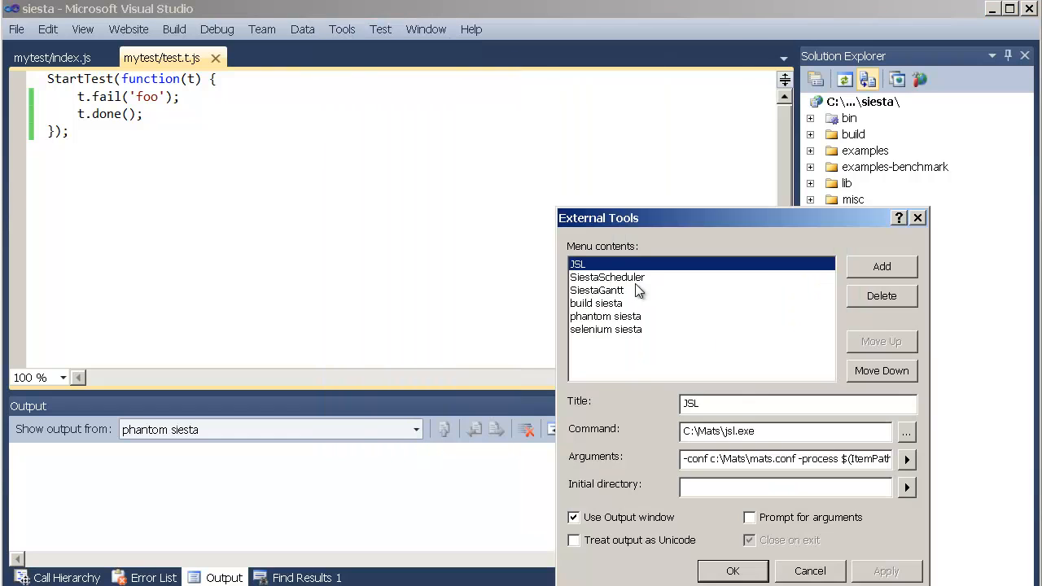
mouse_move(623, 313)
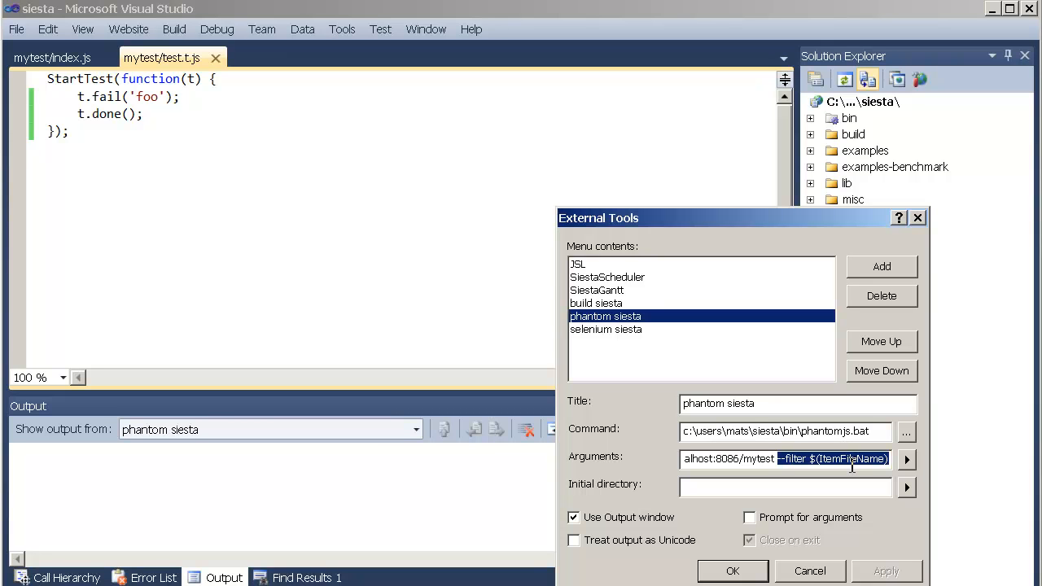
mouse_move(834, 458)
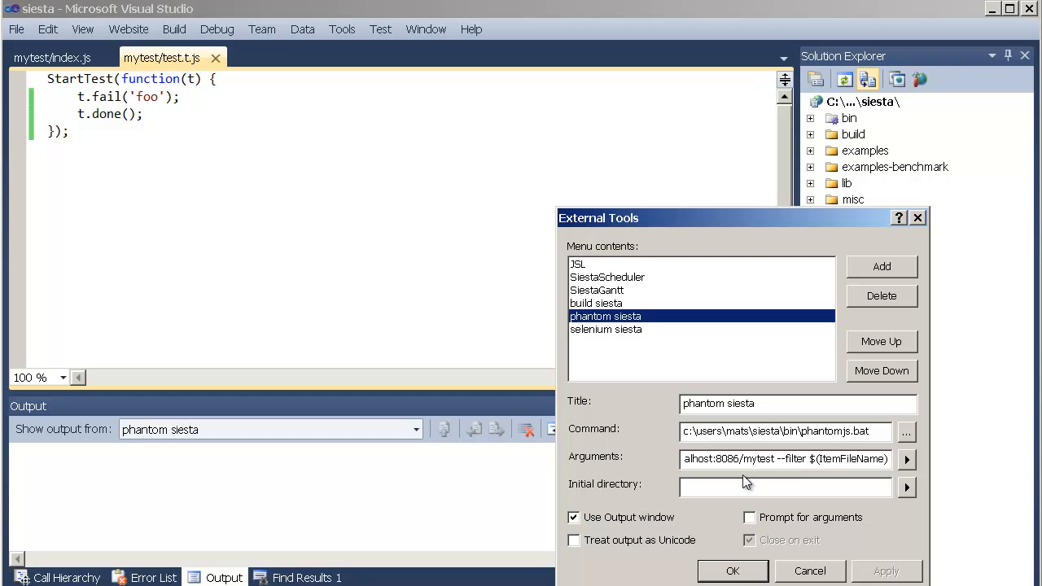
mouse_move(748, 574)
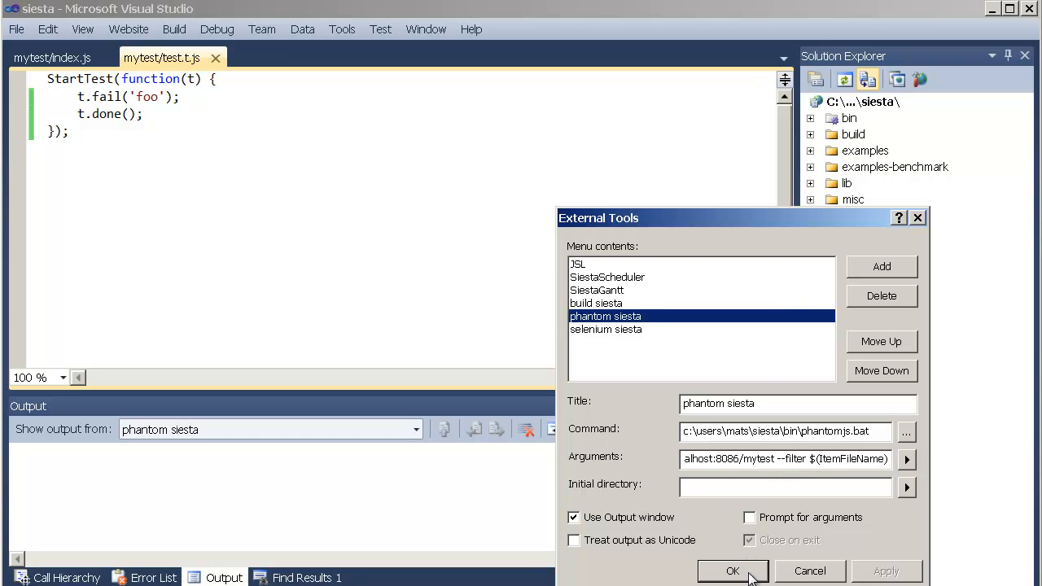
left_click(732, 571)
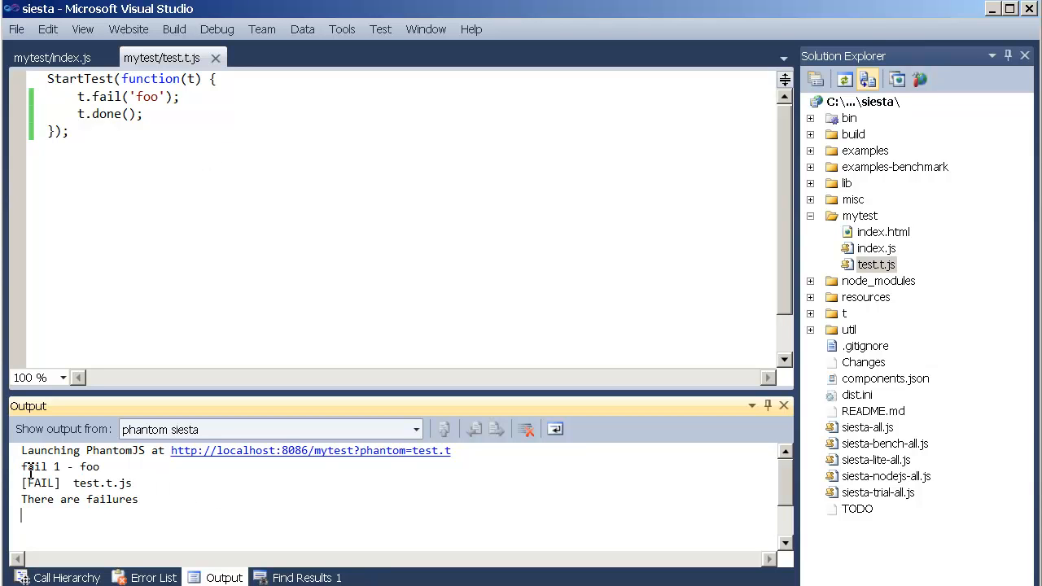
mouse_move(178, 241)
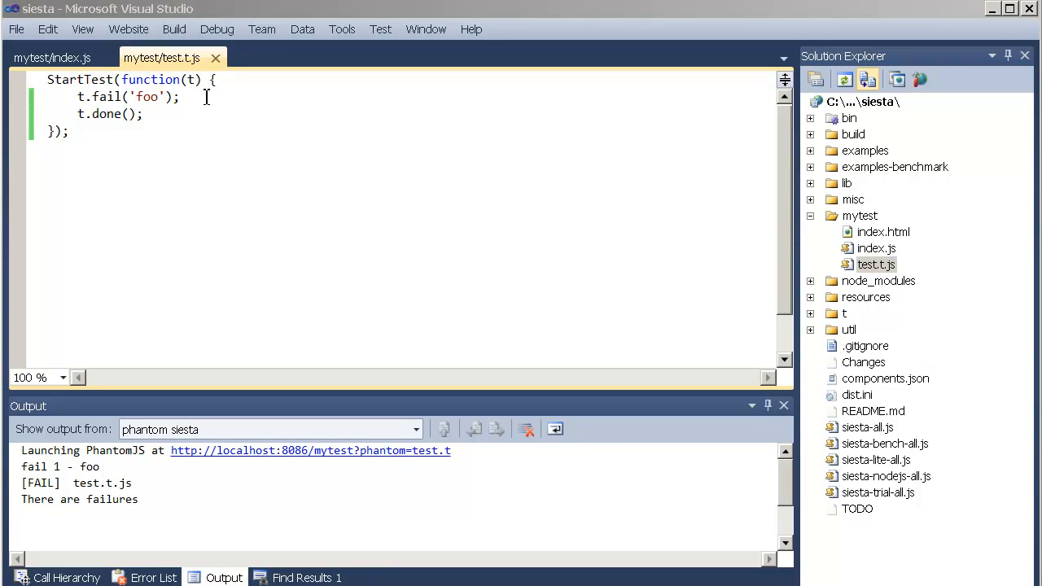
Step: Replace the fail line with t.contentLike(div, 'bar', 'Correct text found in my div'); and begin assigning div
triple_click(127, 96)
type("var div;")
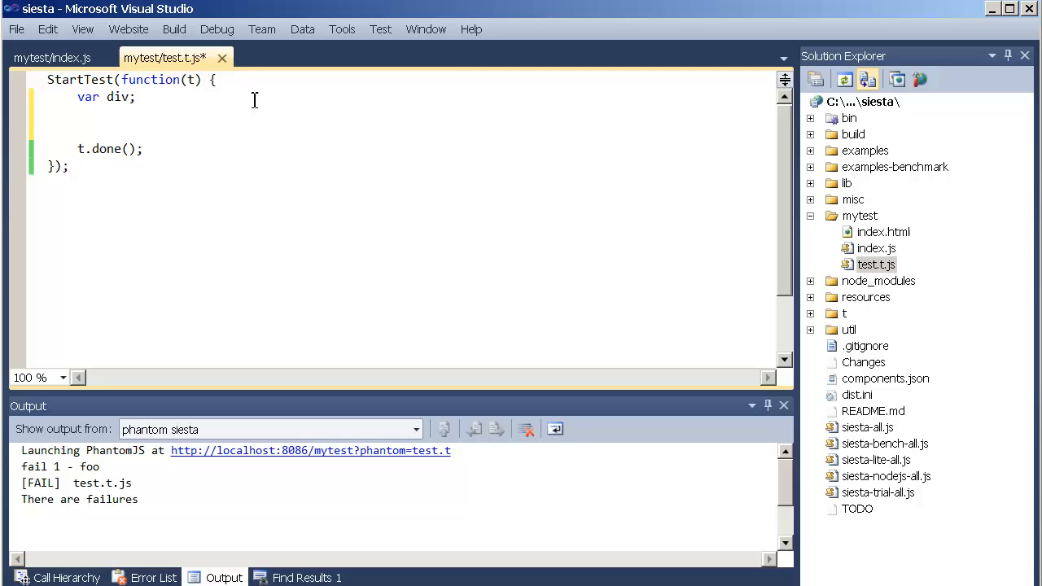
type("t.")
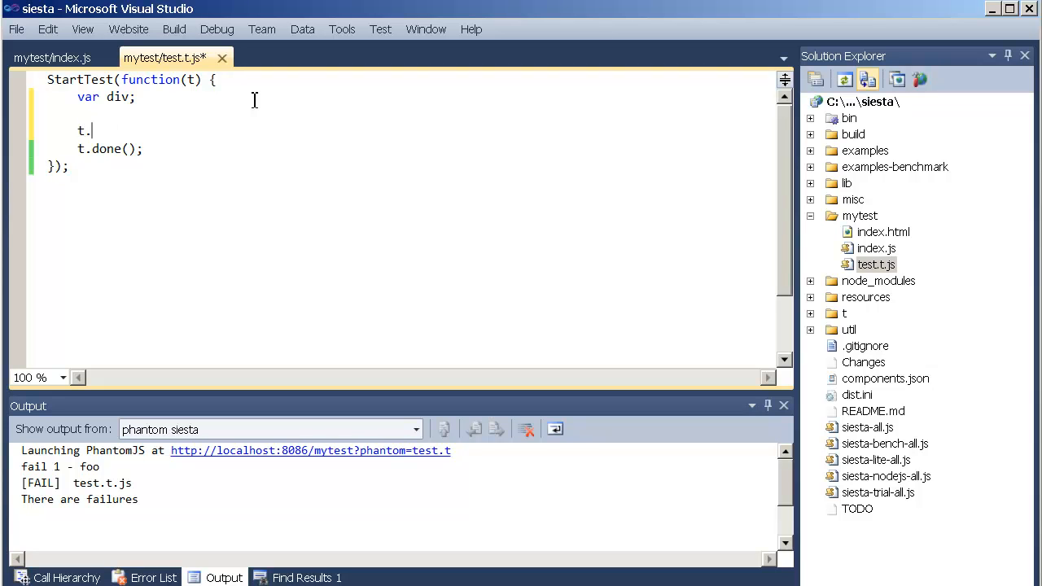
type("contentLike")
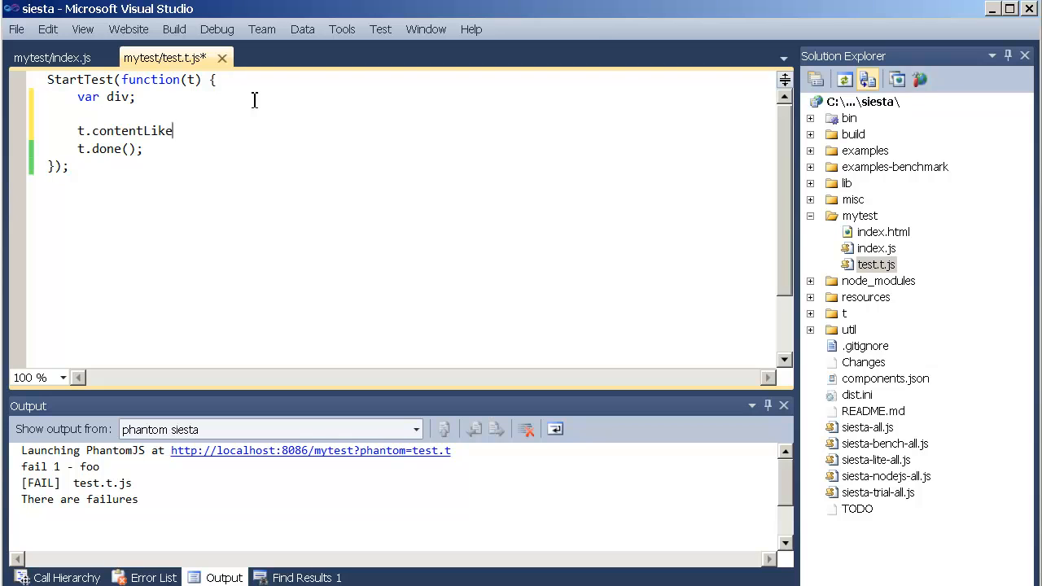
type("(div, '")
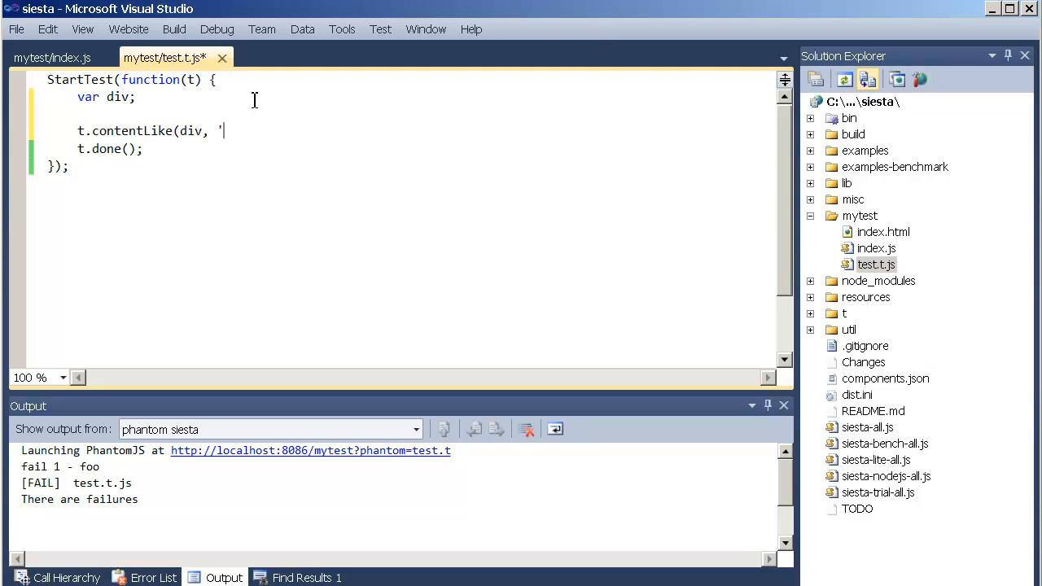
type("bar', '")
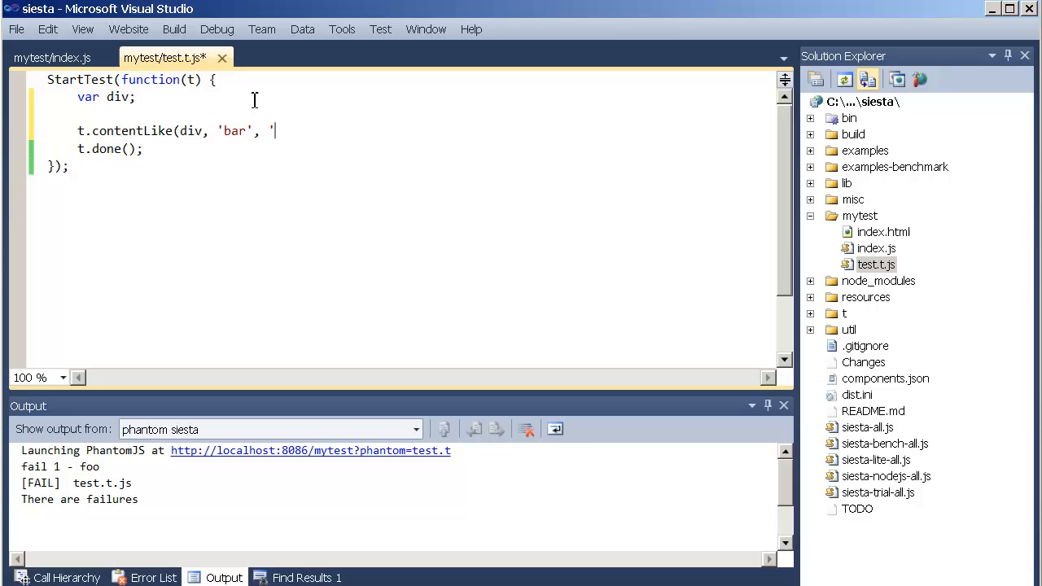
type("Correct")
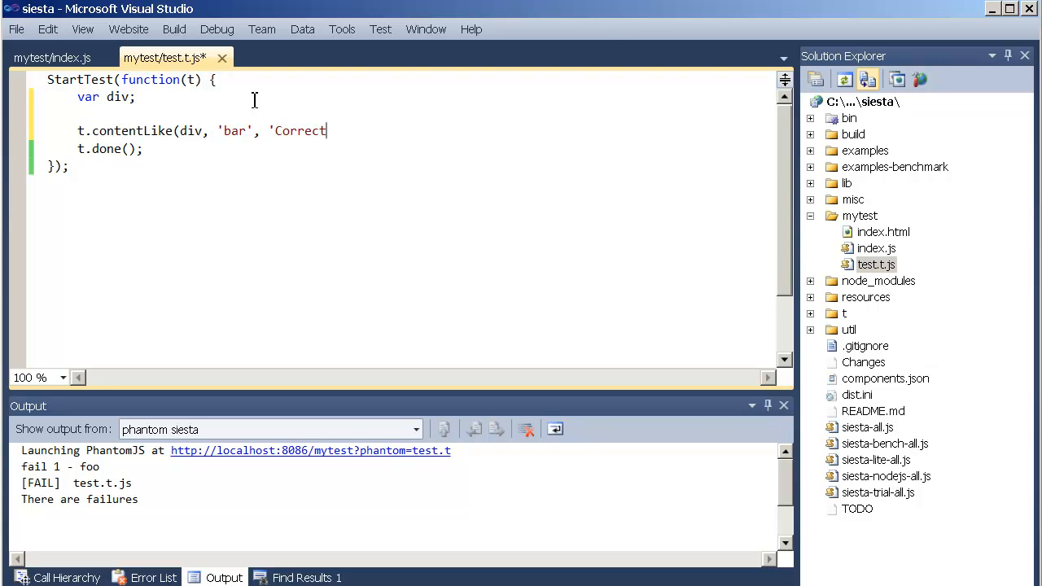
type("te")
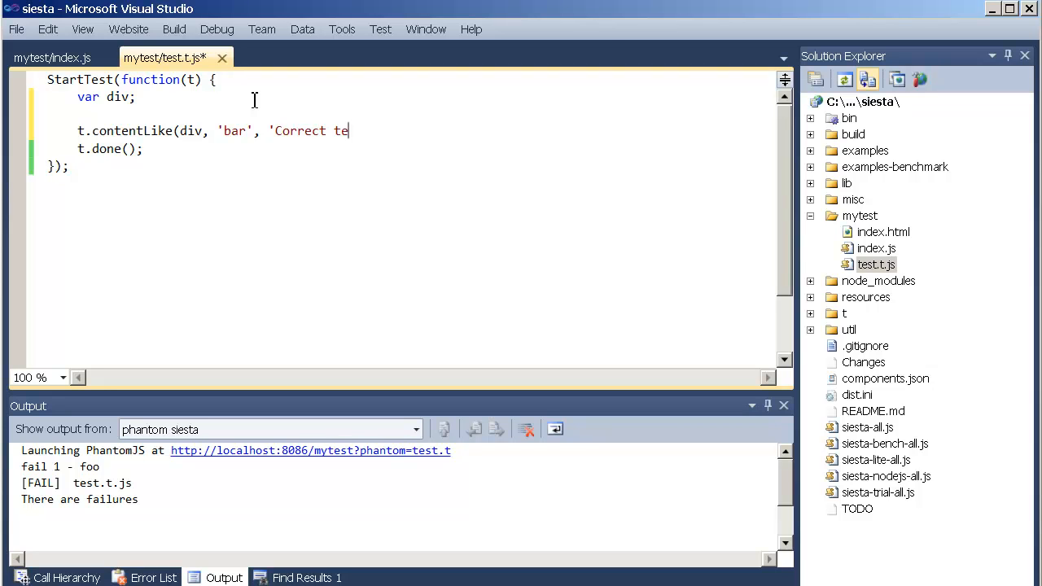
type("xt found in")
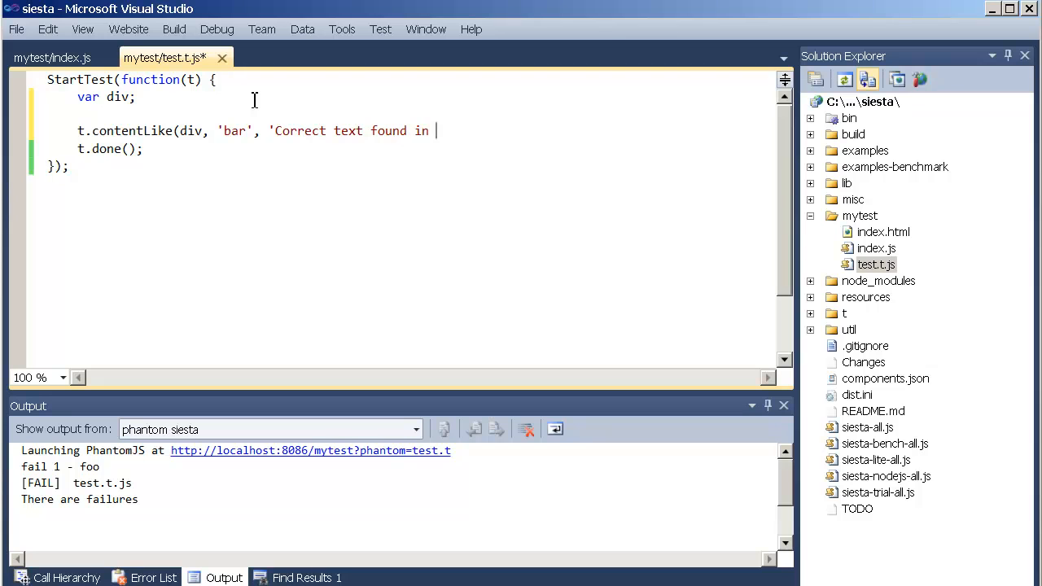
type("my div');")
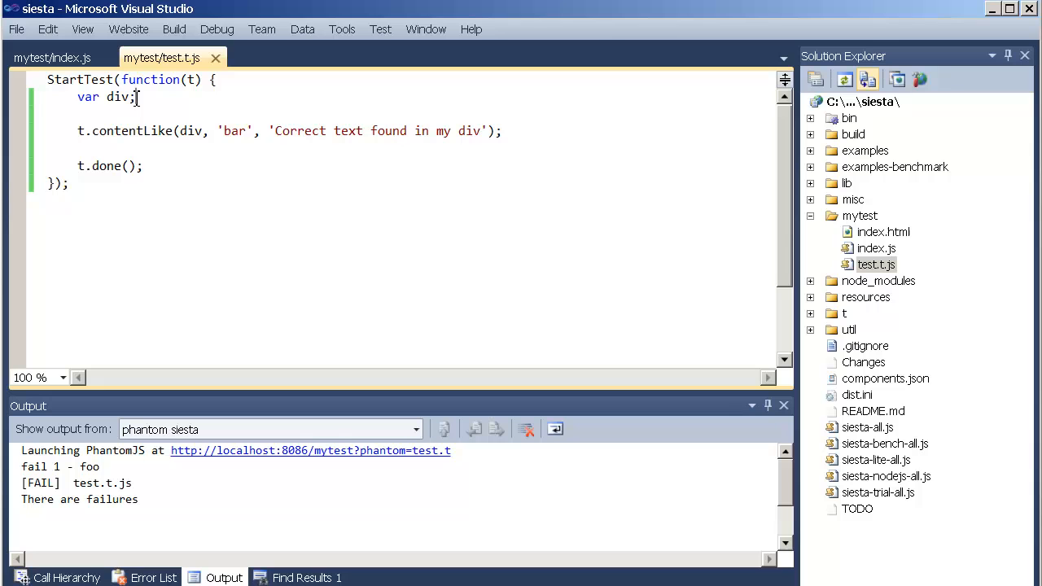
type("=")
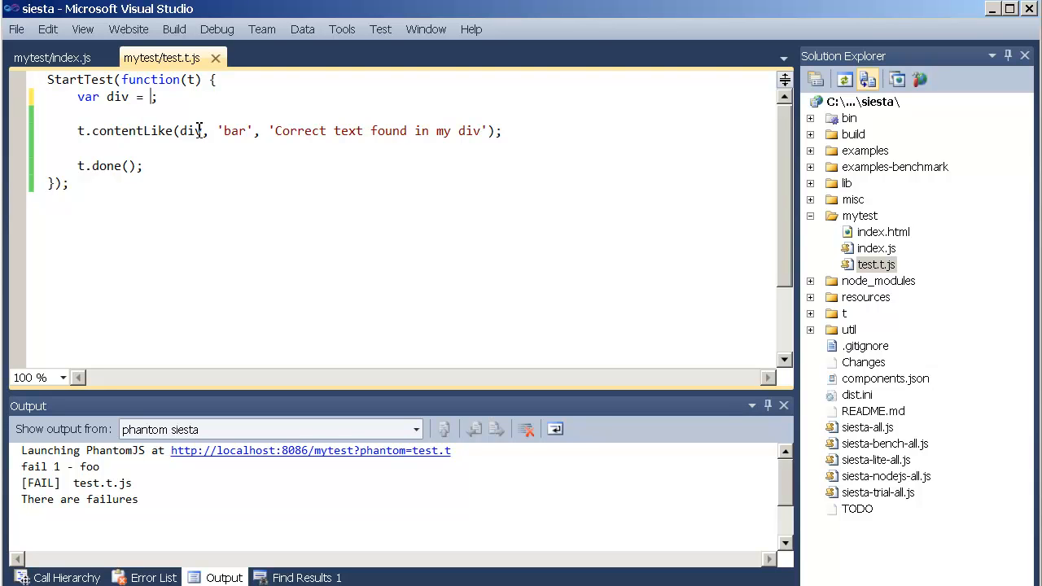
Step: Assign div as Ext.getBody().createChild with a div tag and html 'foo'
type("Ext.getBody/)")
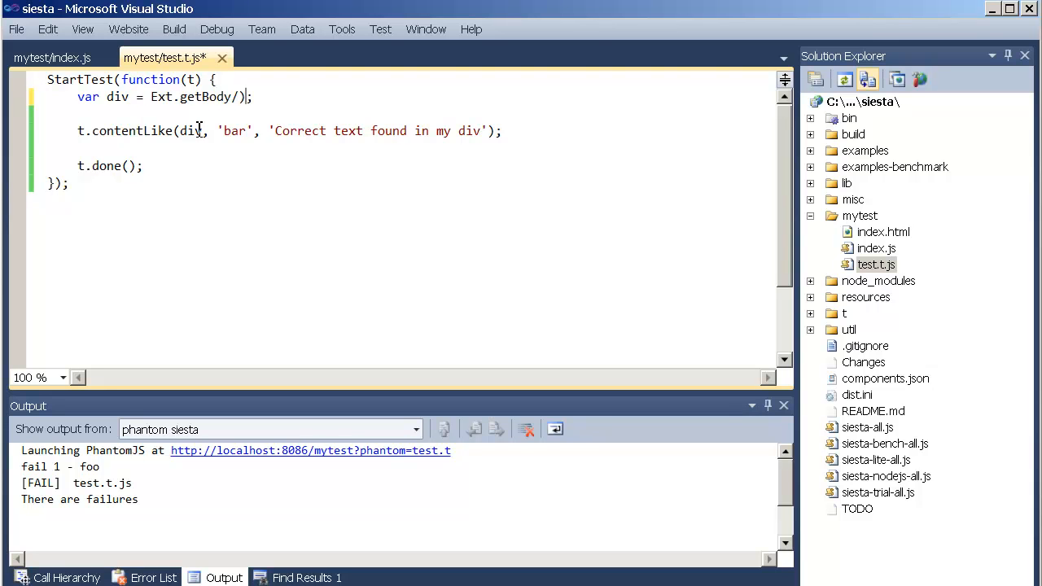
type(".createChild({")
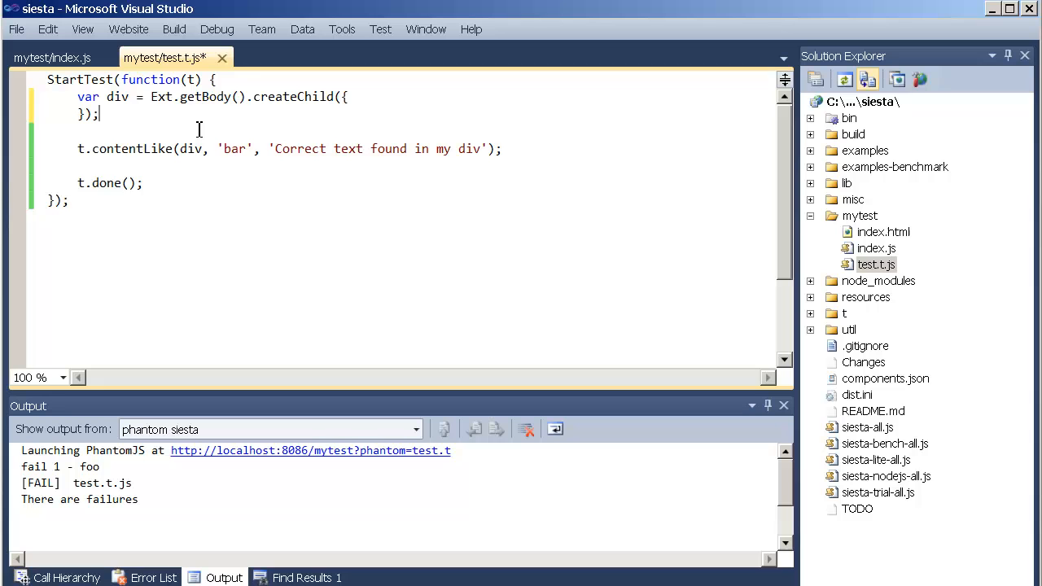
type("tag : 'div',")
type("html : 'foo'")
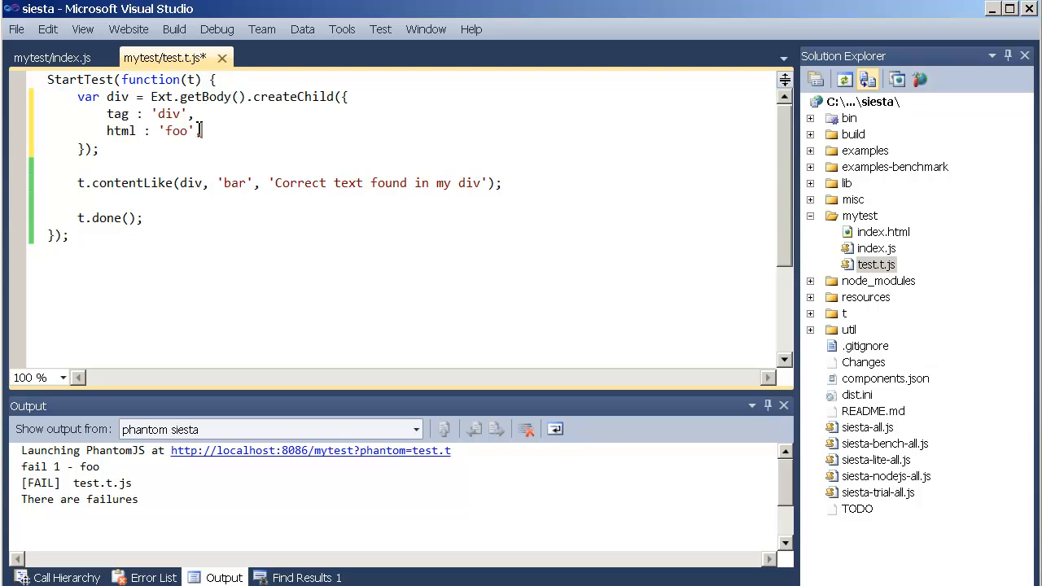
left_click(98, 234)
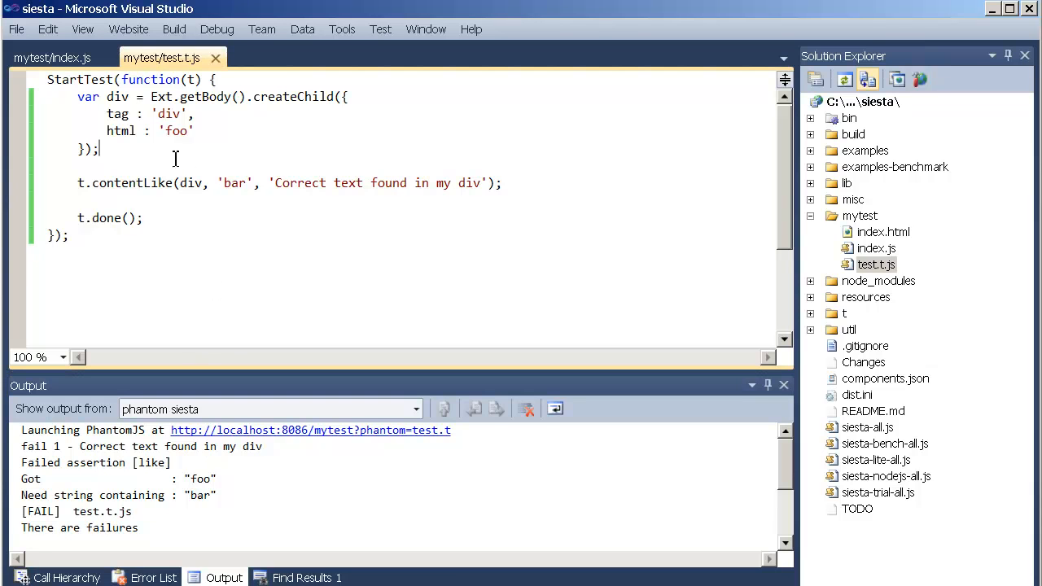
Step: Add a div click handler that calls div.update('bar')
type("di")
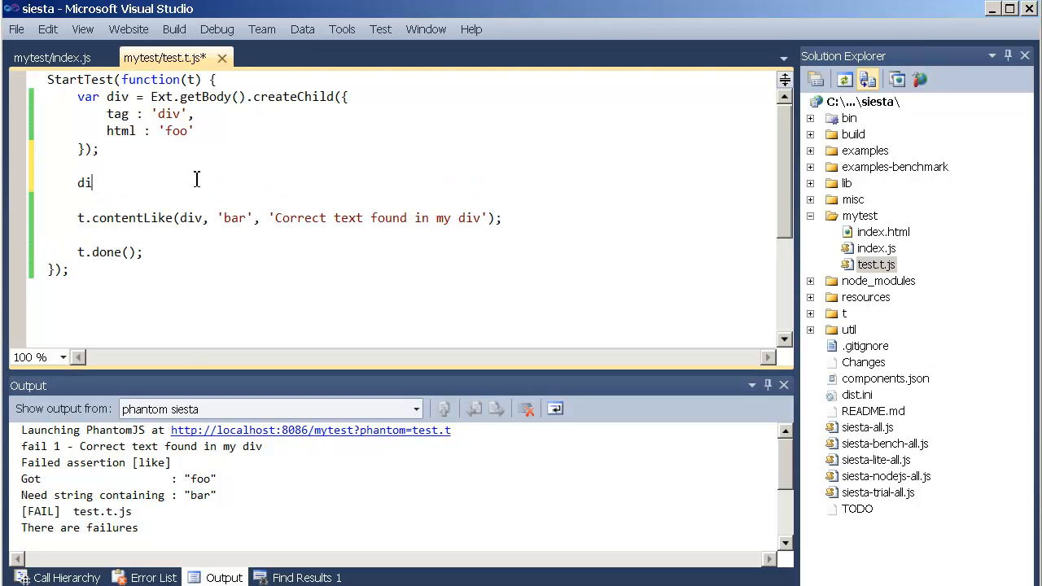
type("v.on")
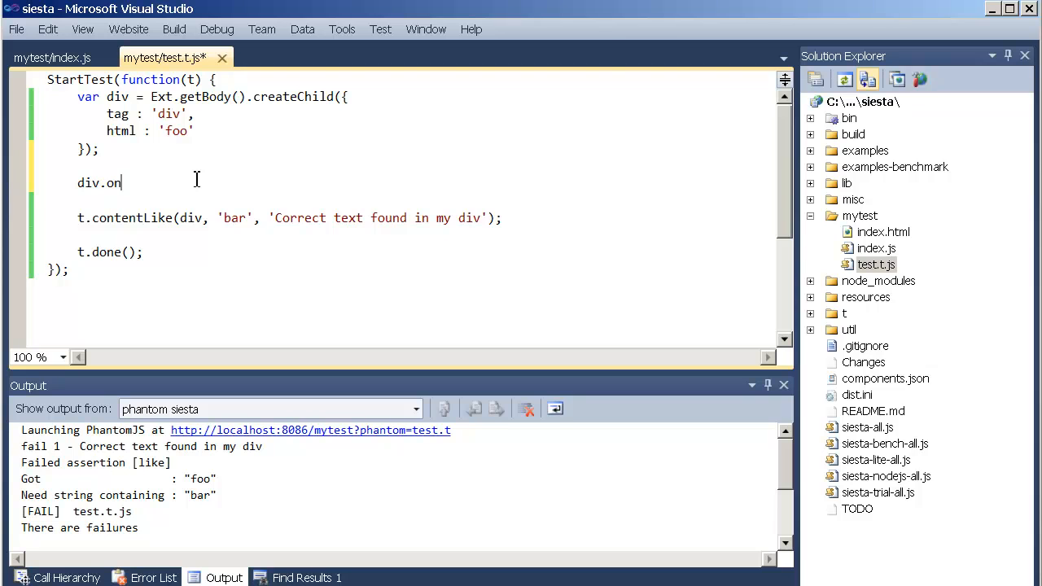
type("('click',")
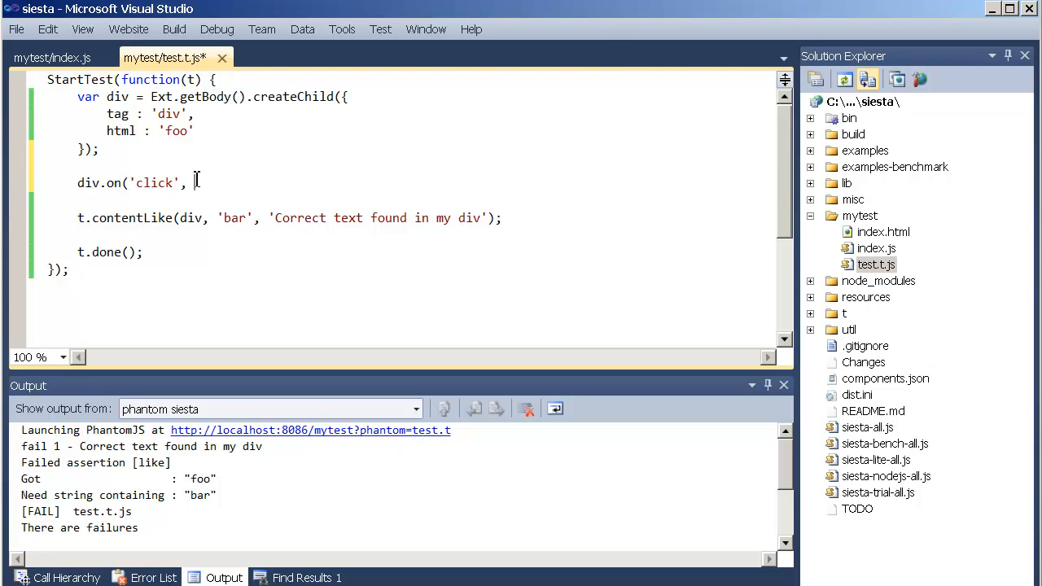
type("function(9")
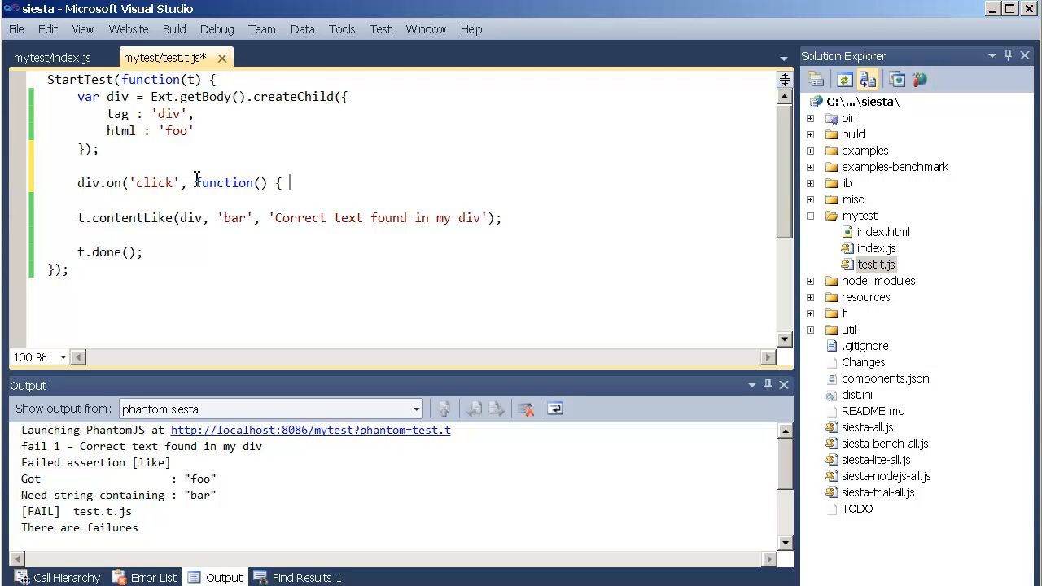
type("div.update('")
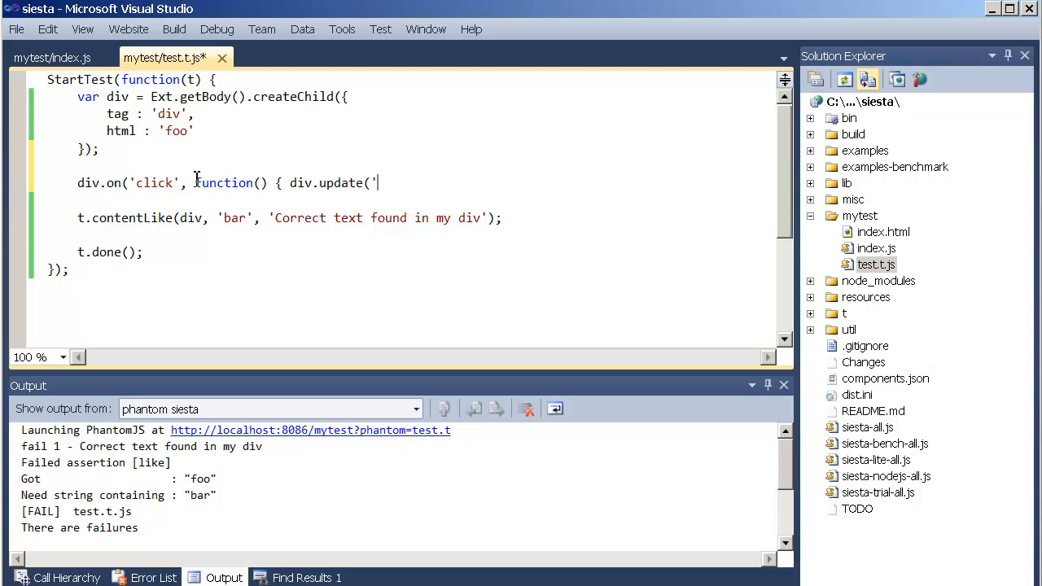
type("bra")
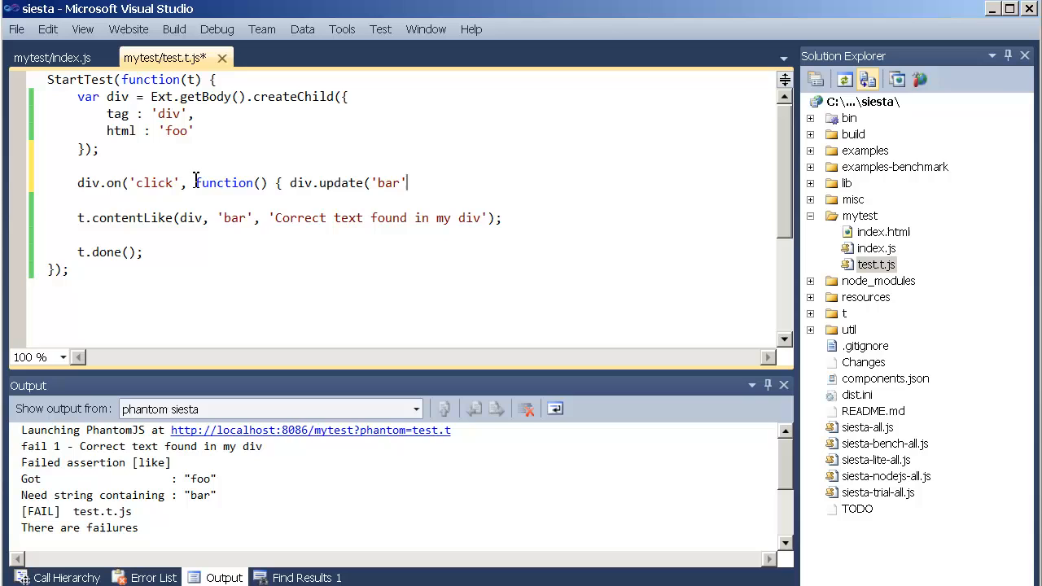
type("); });")
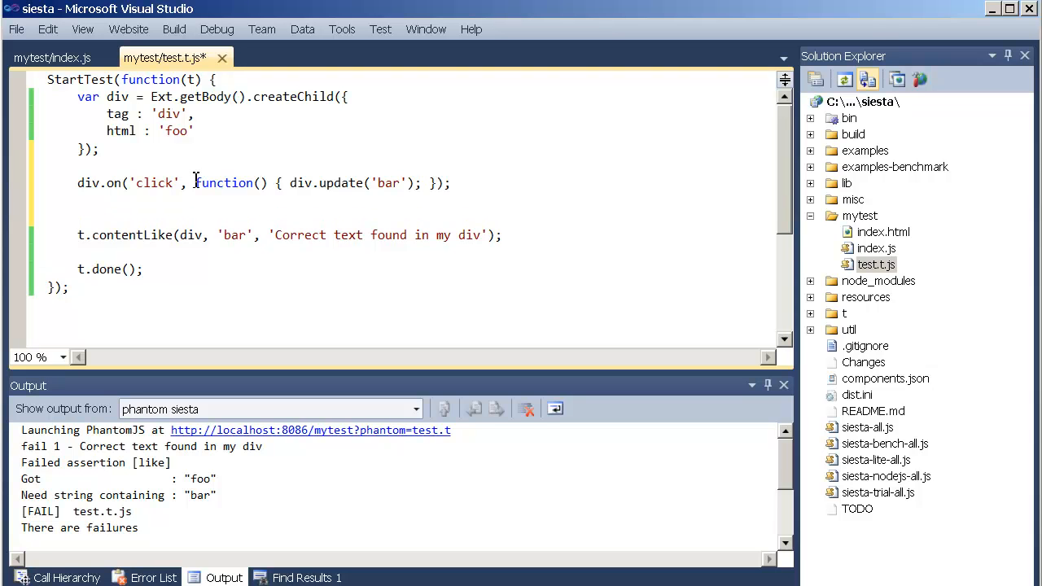
Step: Add t.click(div); so the test clicks the div
type("t")
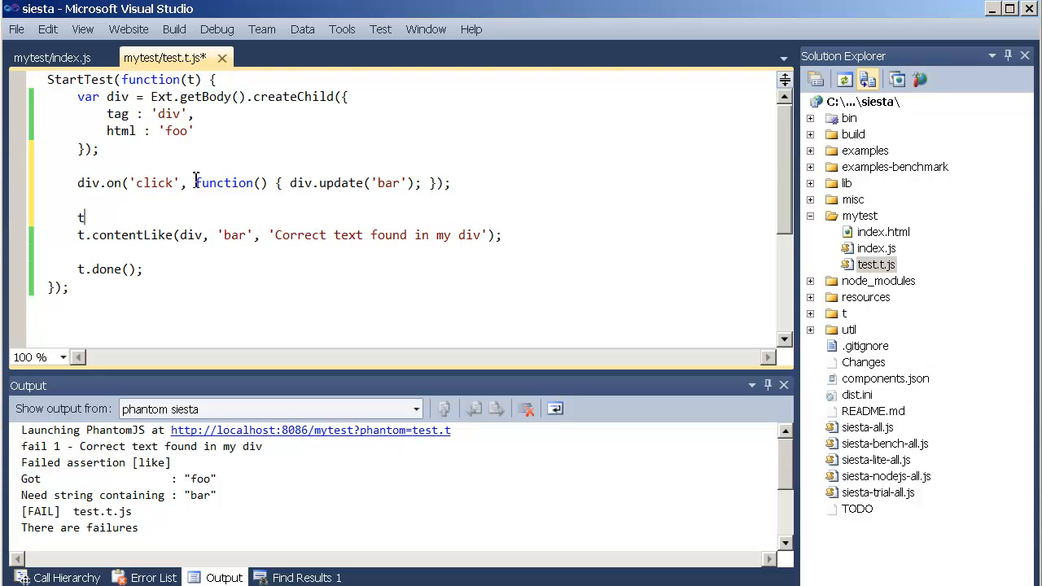
type(".click(")
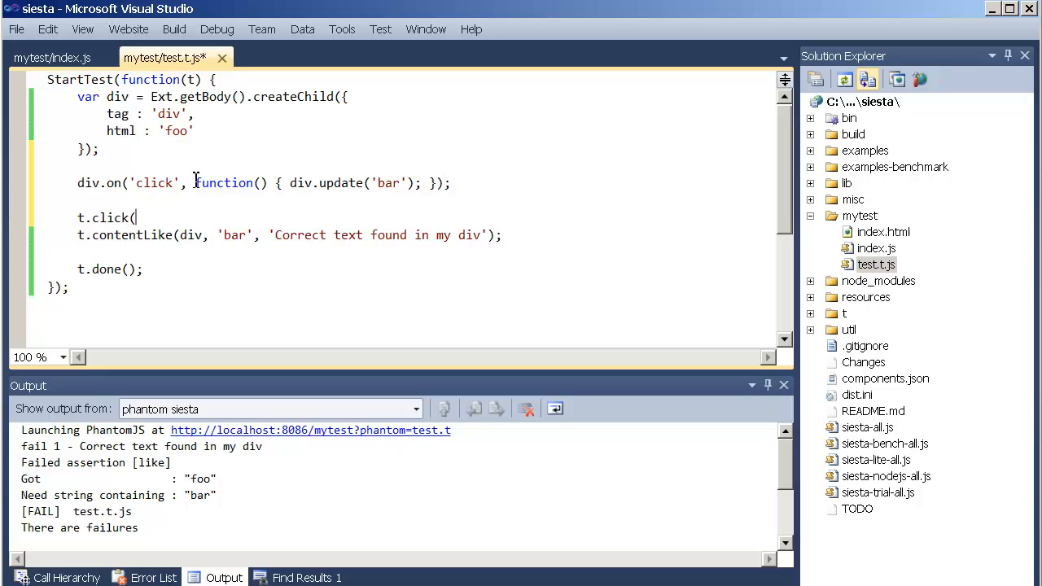
type("div);")
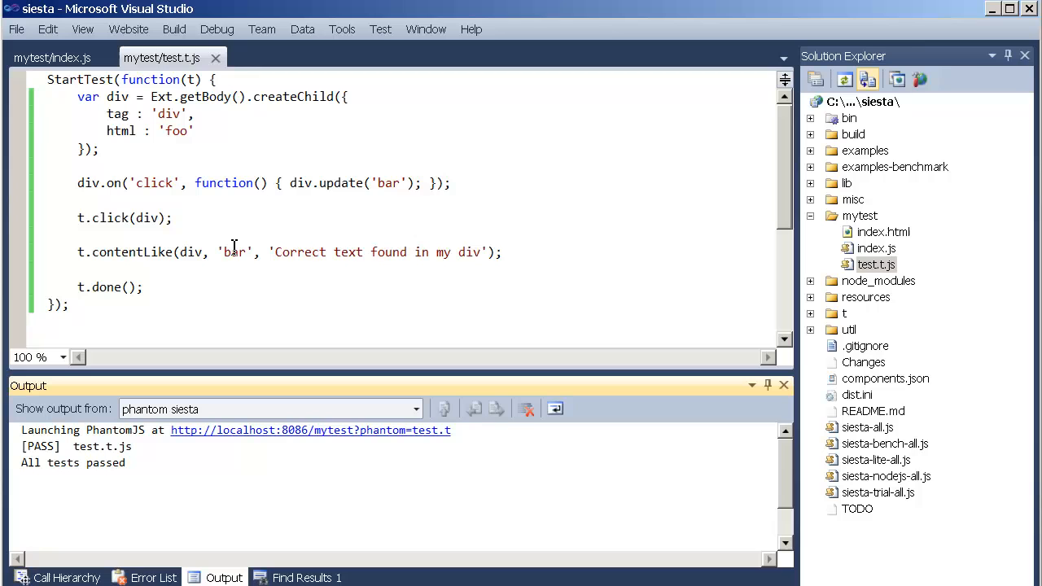
mouse_move(157, 256)
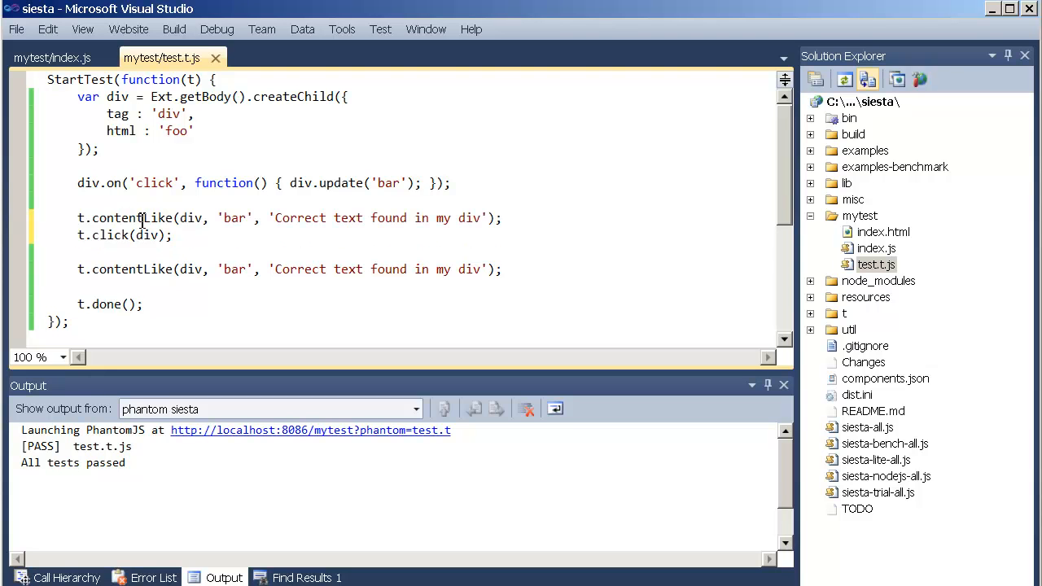
Step: Add a pre-click 'foo' contentLike assertion and run test.t.js in the browser Siesta harness
type("foo")
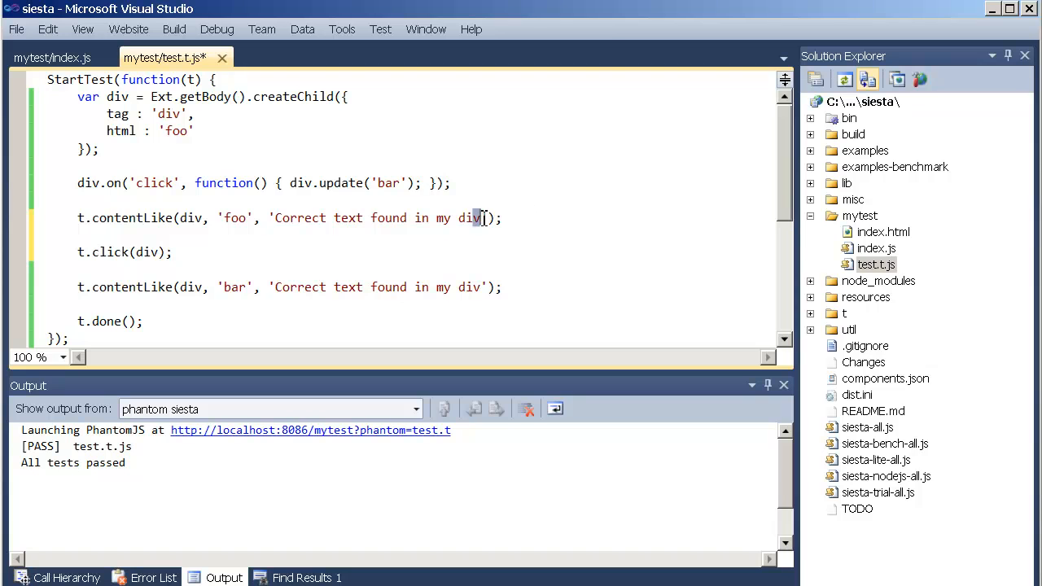
type("before click")
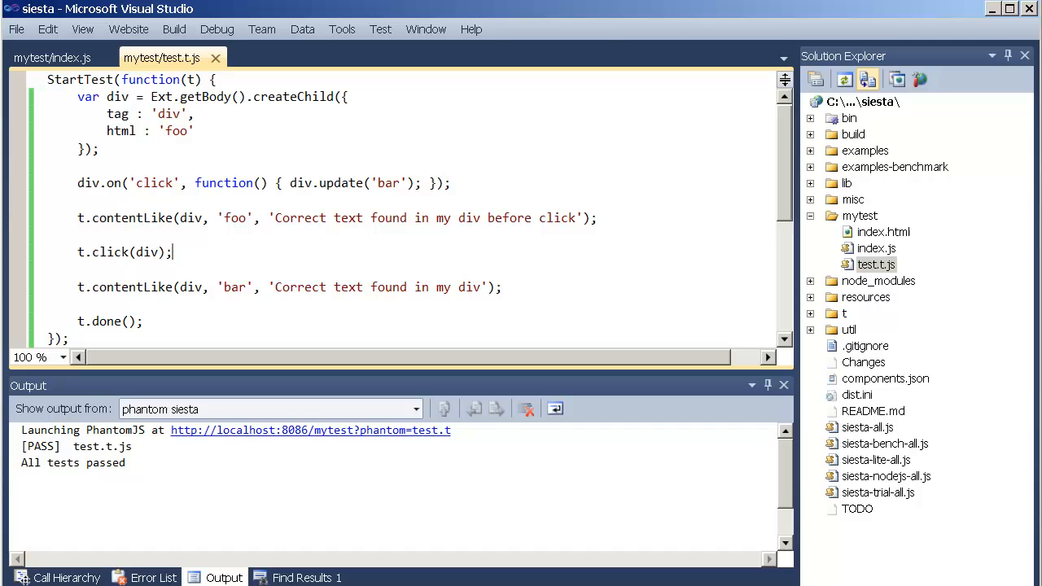
mouse_move(171, 251)
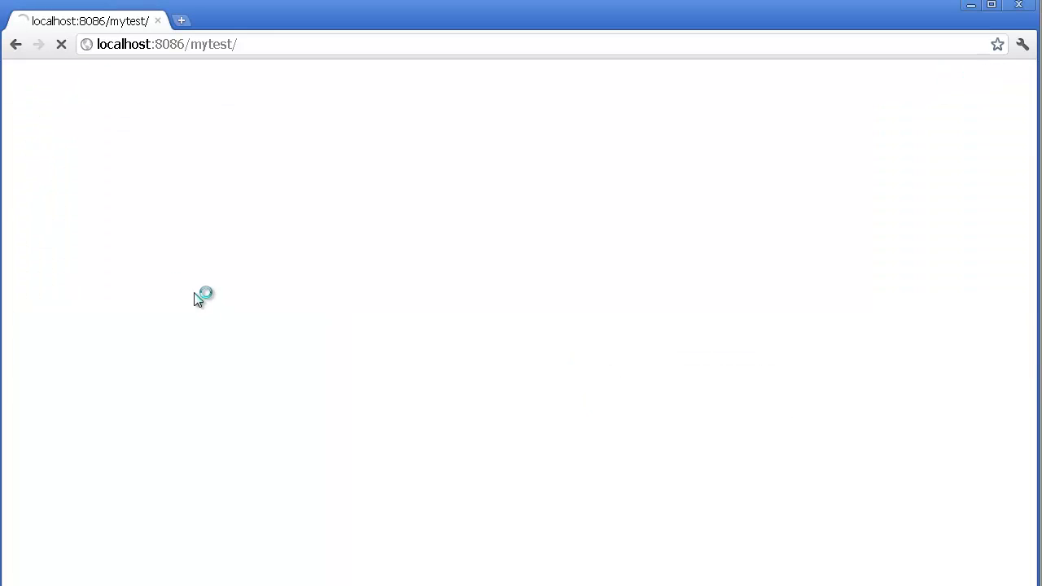
left_click(716, 135)
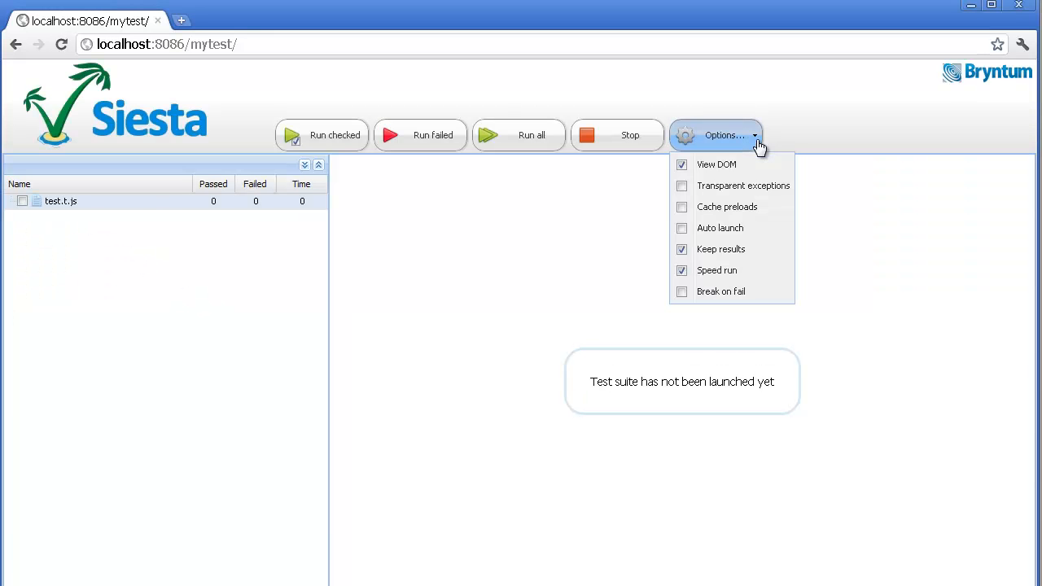
left_click(89, 210)
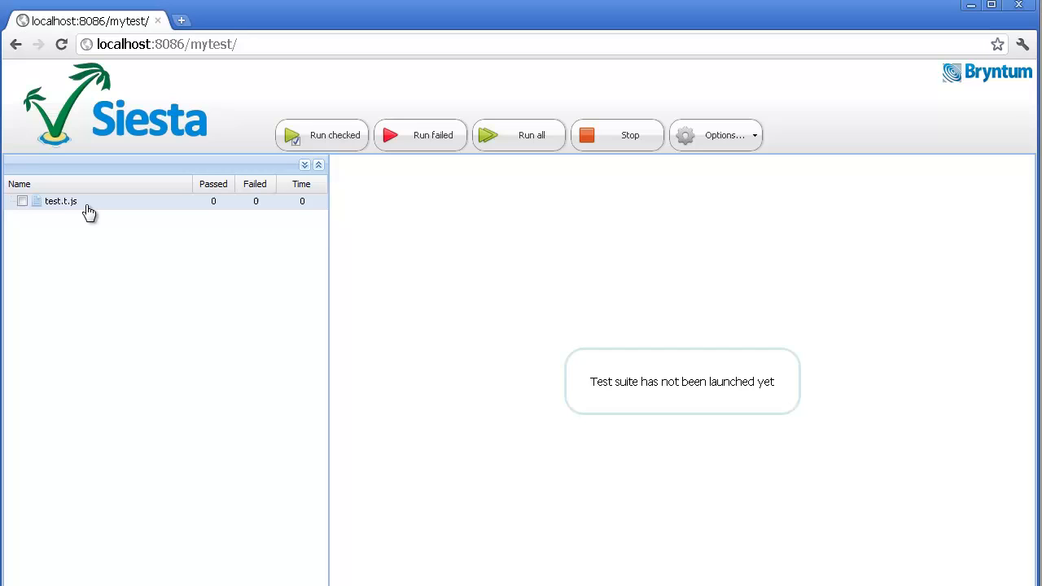
left_click(518, 135)
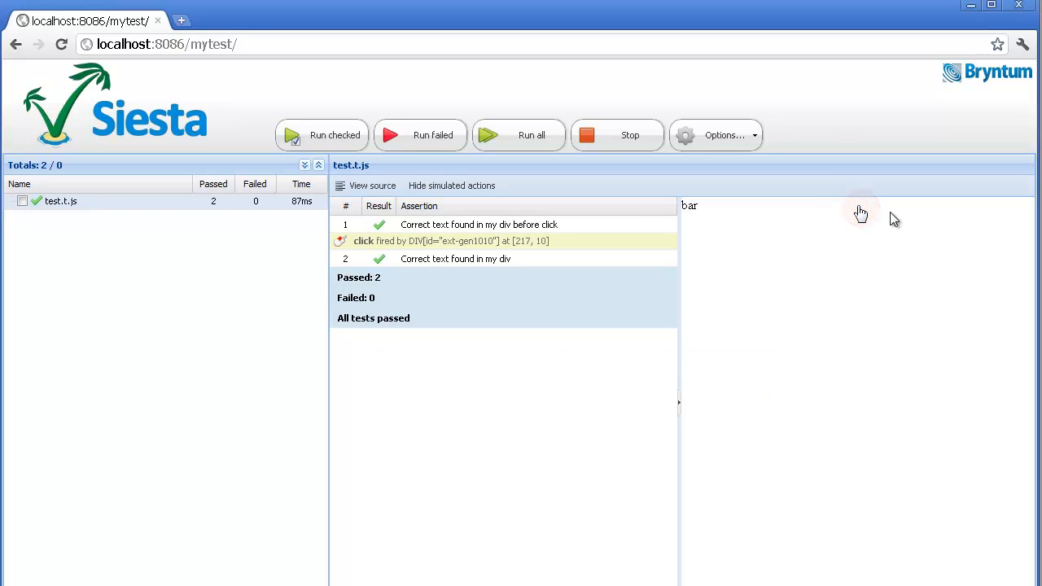
mouse_move(710, 226)
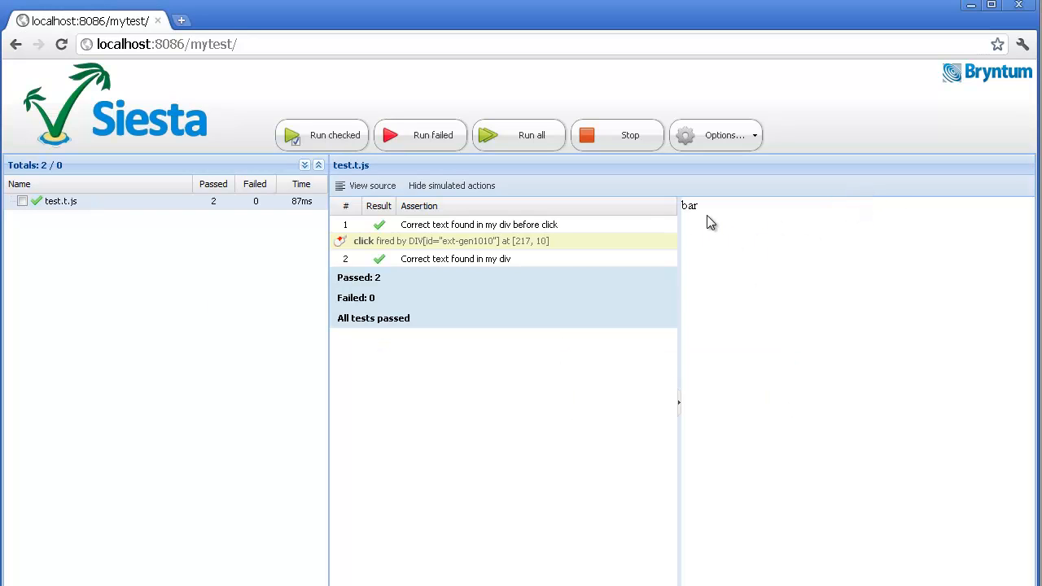
mouse_move(607, 240)
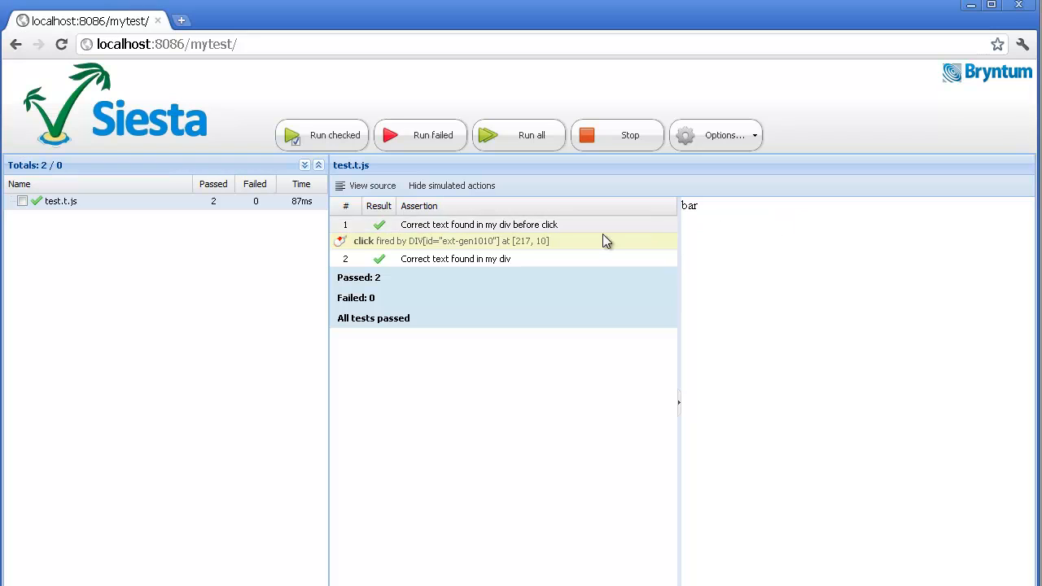
mouse_move(485, 240)
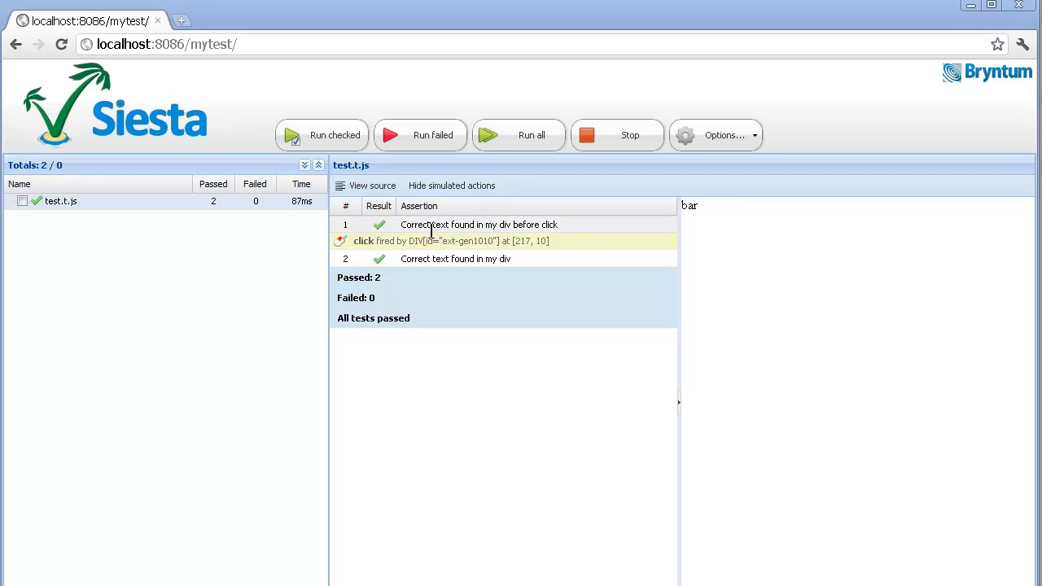
mouse_move(439, 230)
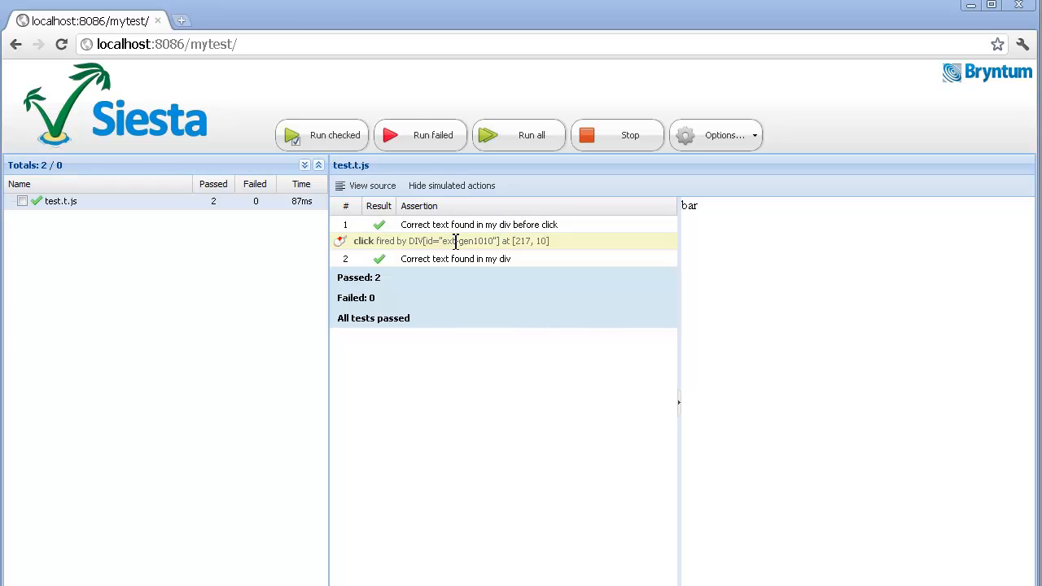
mouse_move(438, 258)
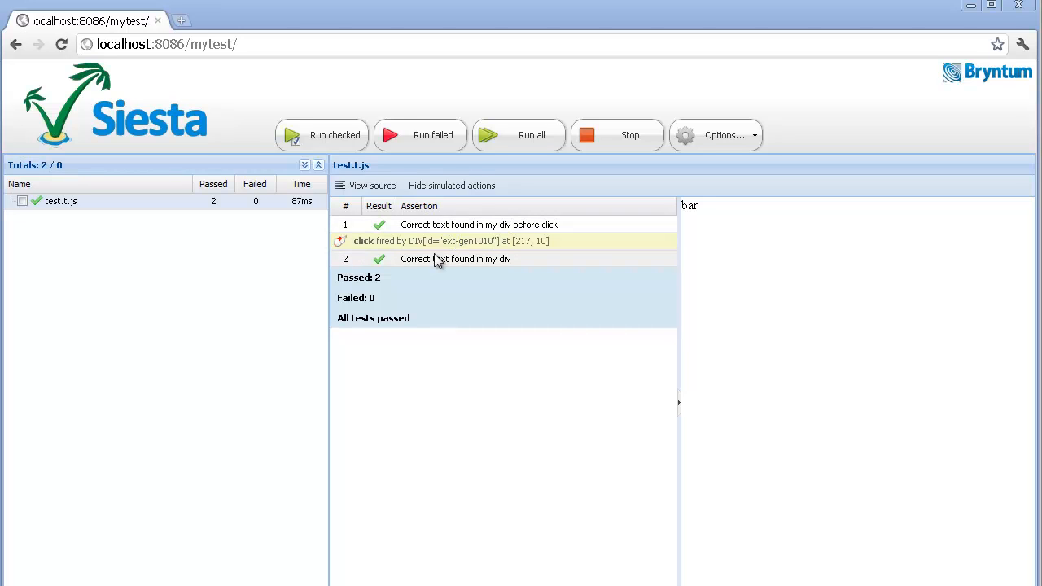
mouse_move(393, 259)
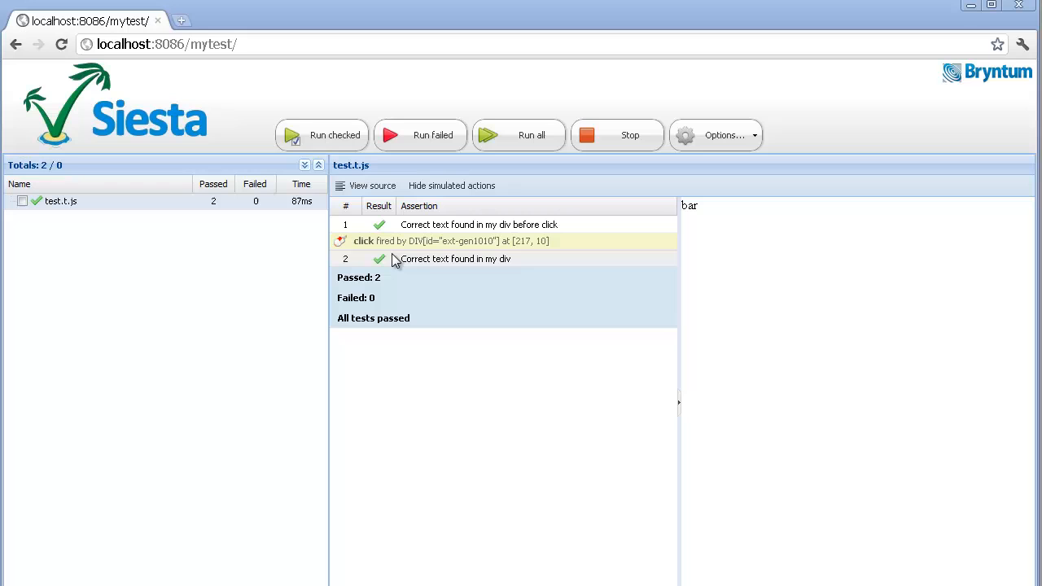
mouse_move(714, 220)
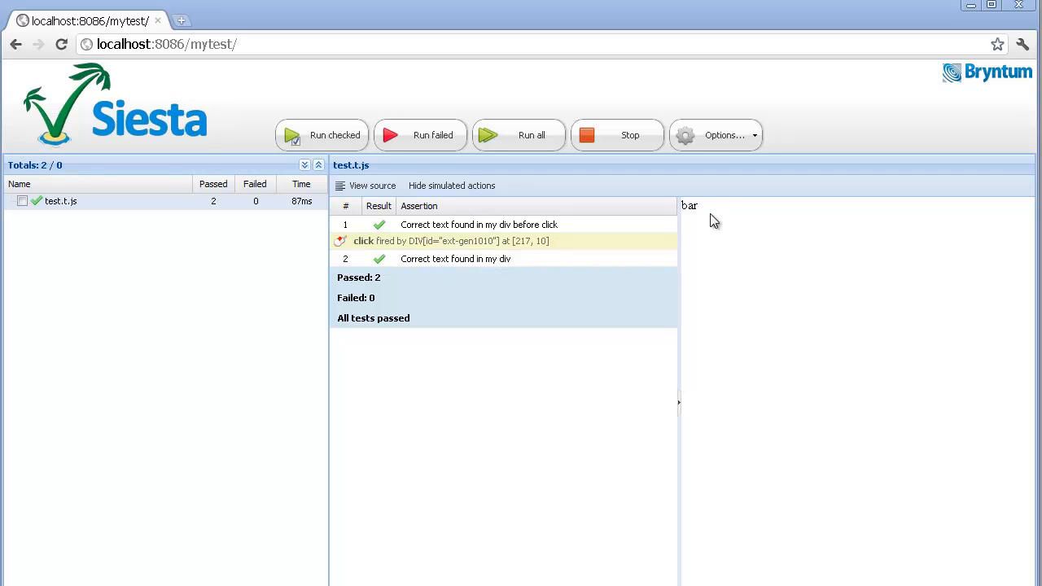
mouse_move(488, 264)
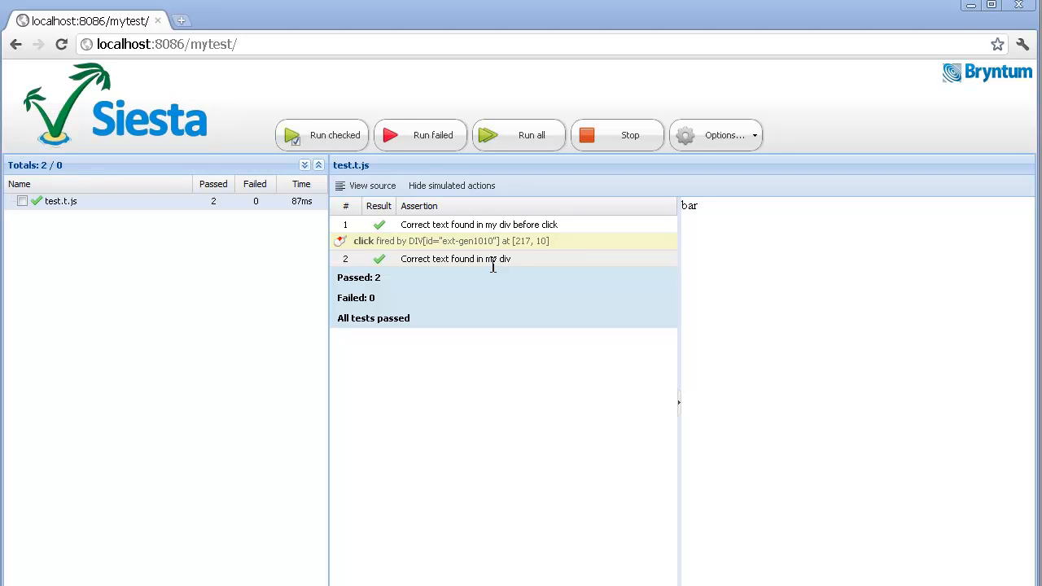
mouse_move(895, 565)
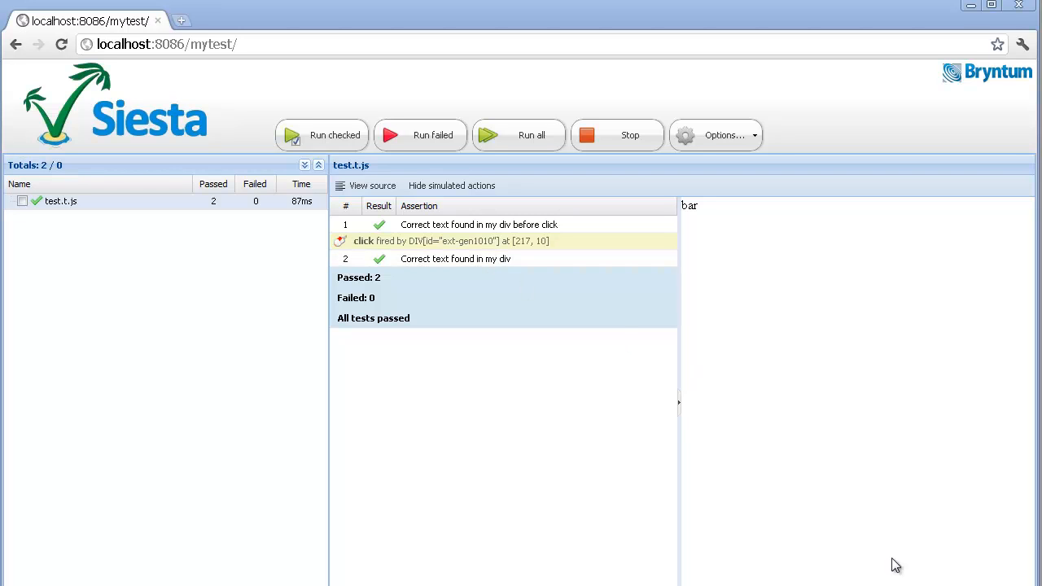